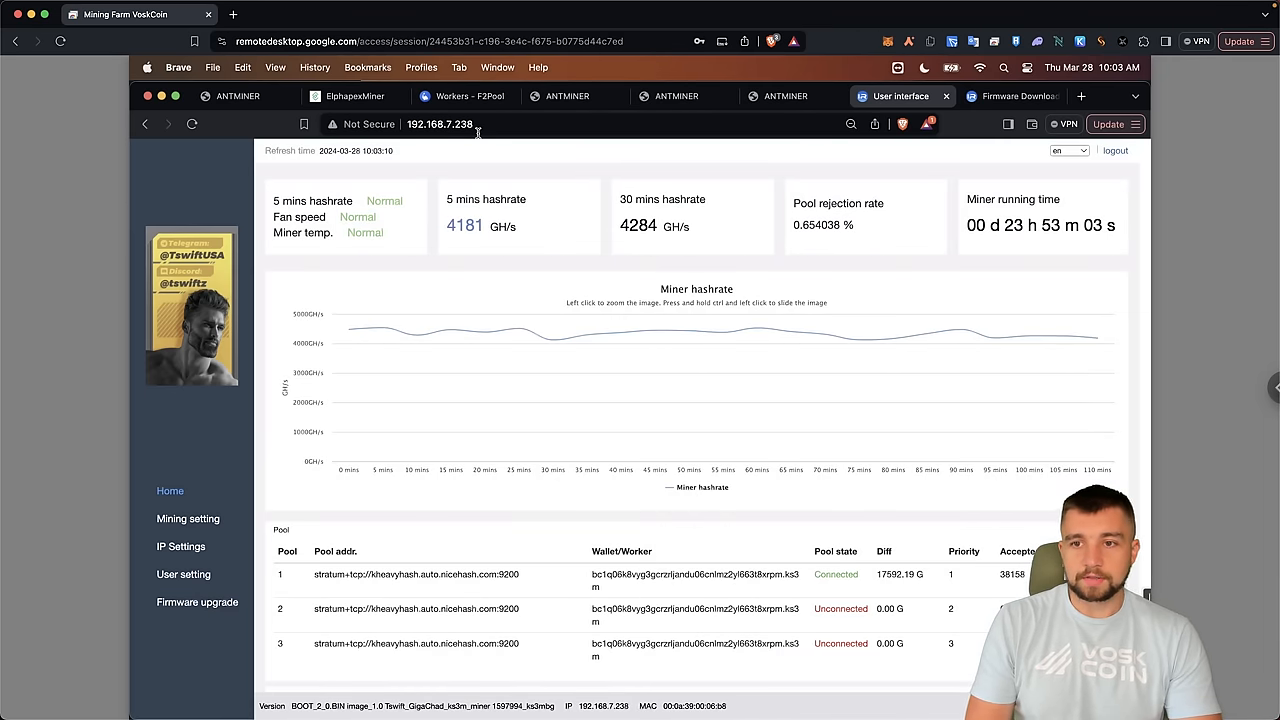
Scroll the miner dashboard to review the 4181 GH/s hashrate and pool connections.
{"action": "scroll", "scroll_direction": "down", "scroll_amount": 3}
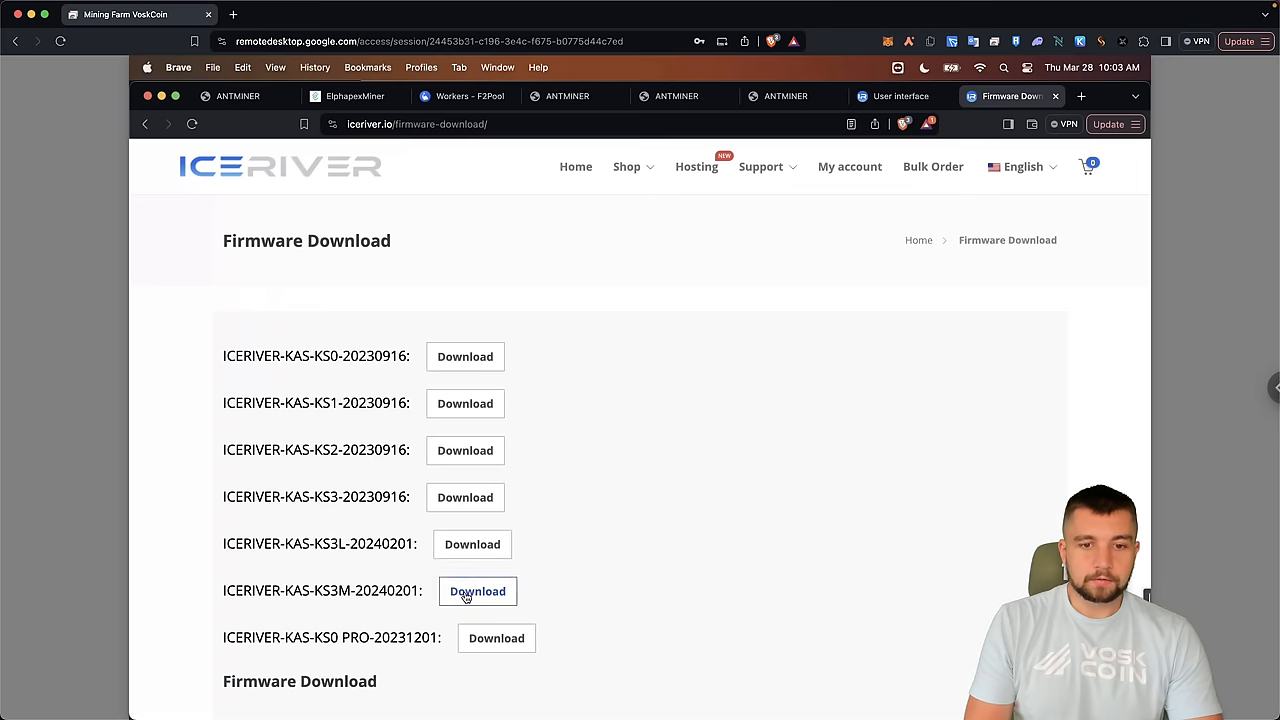
Download the ICERIVER-KAS-KS3M-20240201 firmware package and save it to Downloads.
{"action": "left_click", "coordinate": [476, 592]}
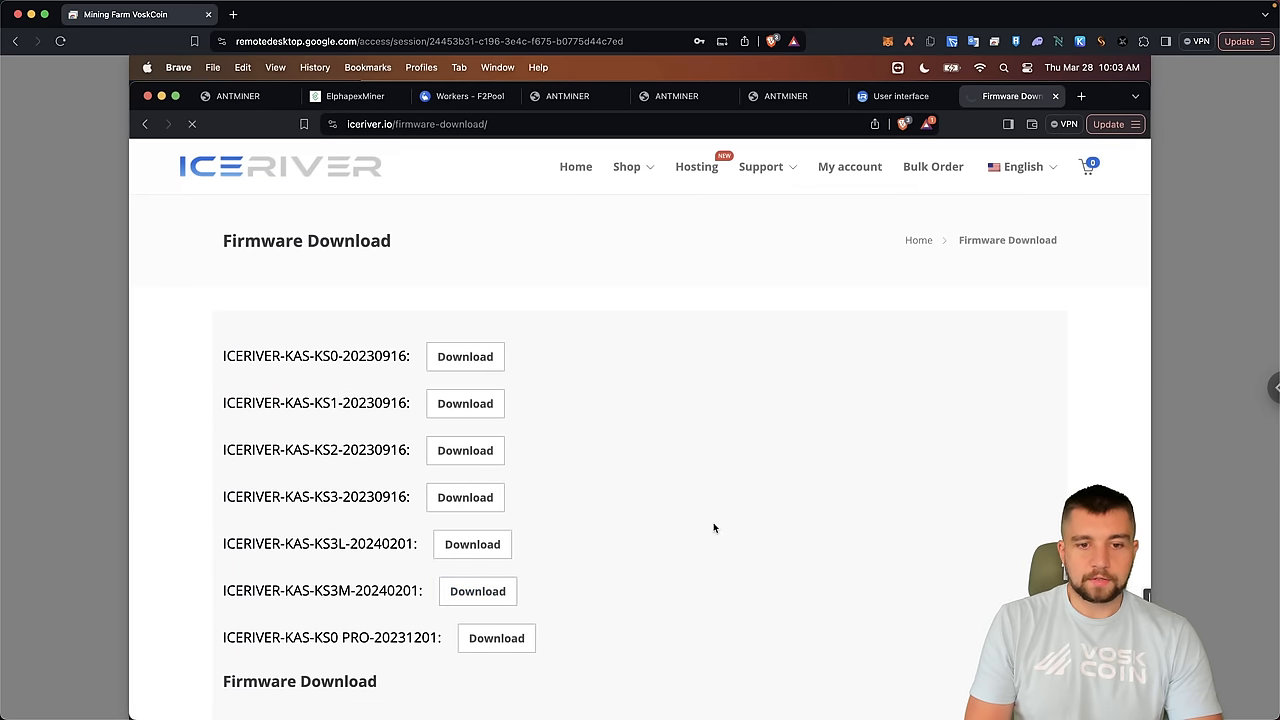
{"action": "left_click", "coordinate": [476, 592]}
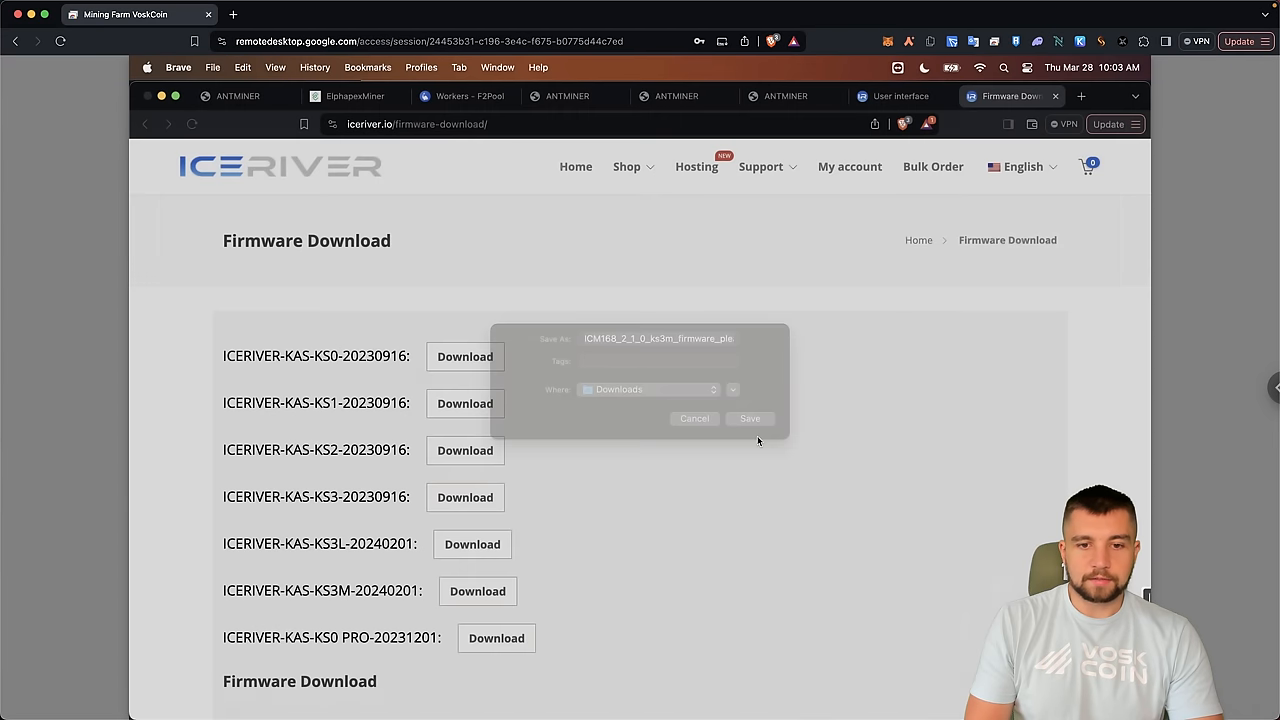
{"action": "left_click", "coordinate": [750, 418]}
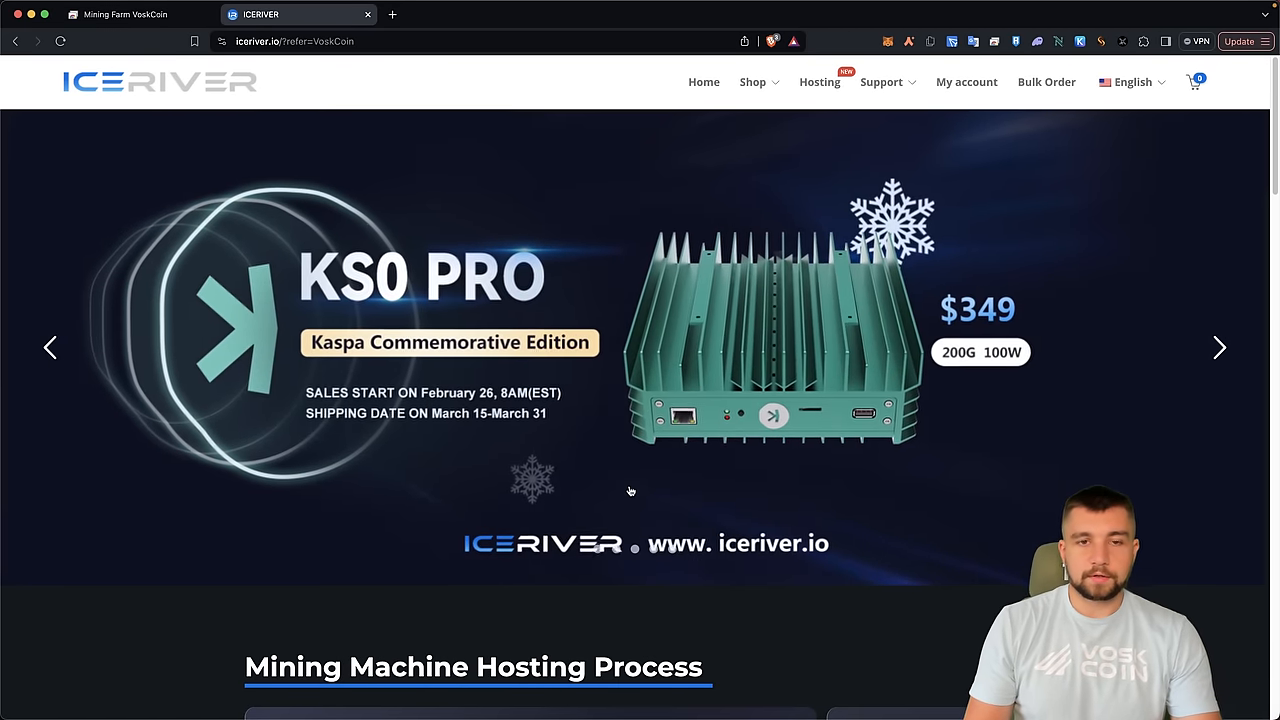
{"action": "mouse_move", "coordinate": [528, 248]}
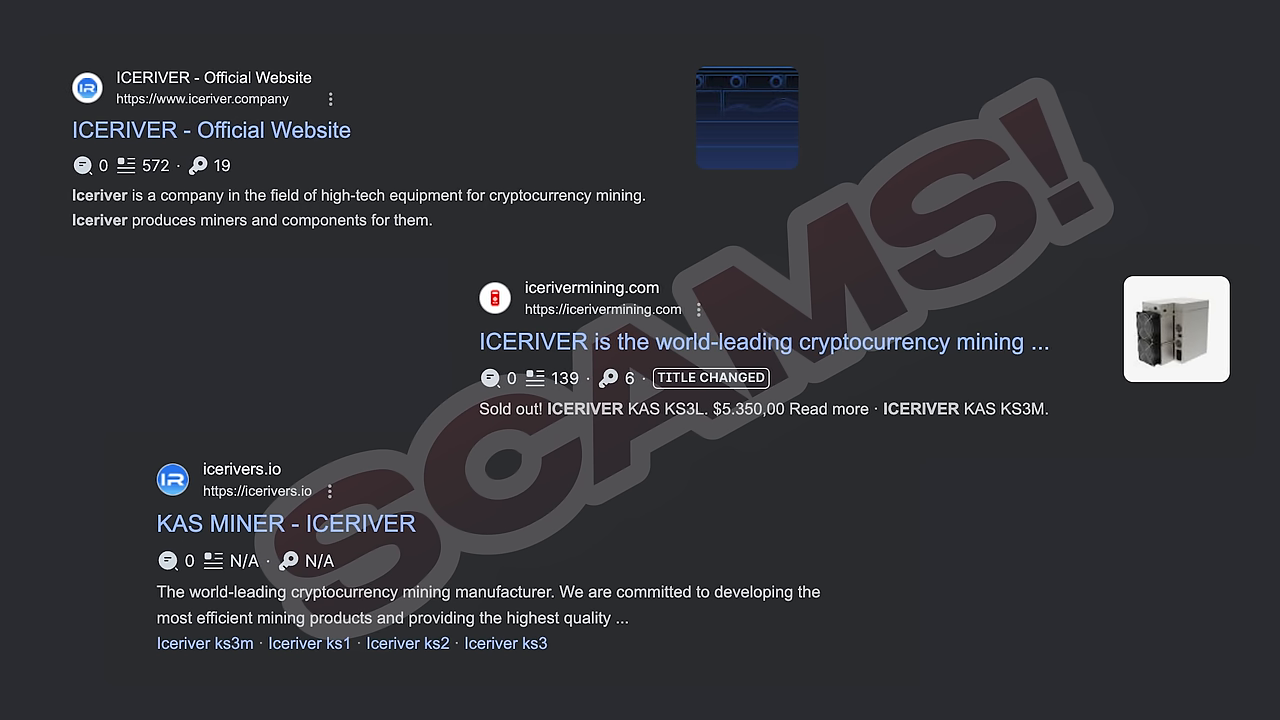
Scroll back to the top of the iceriver.io homepage.
{"action": "scroll", "scroll_direction": "up", "scroll_amount": 3}
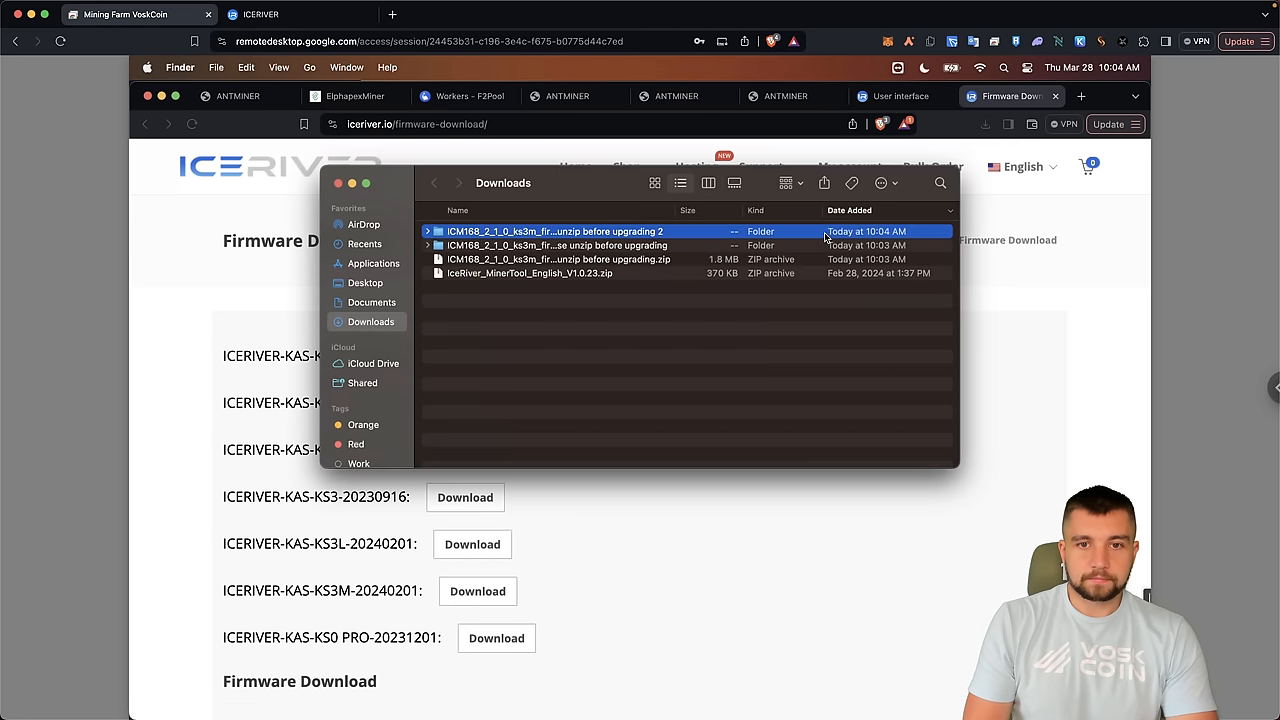
Load ICM168_2_1_0_ks3mupdate.bgz on the miner's Firmware upgrade page and start the update.
{"action": "double_click", "coordinate": [556, 232]}
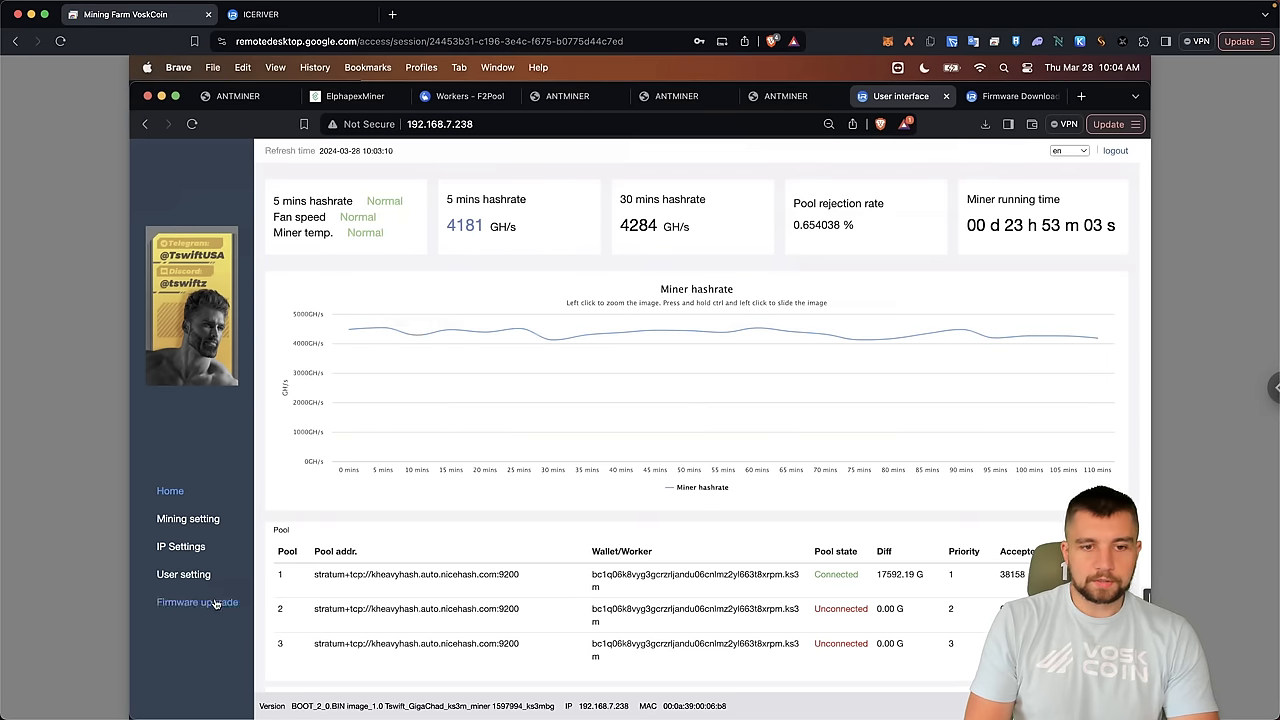
{"action": "left_click", "coordinate": [196, 602]}
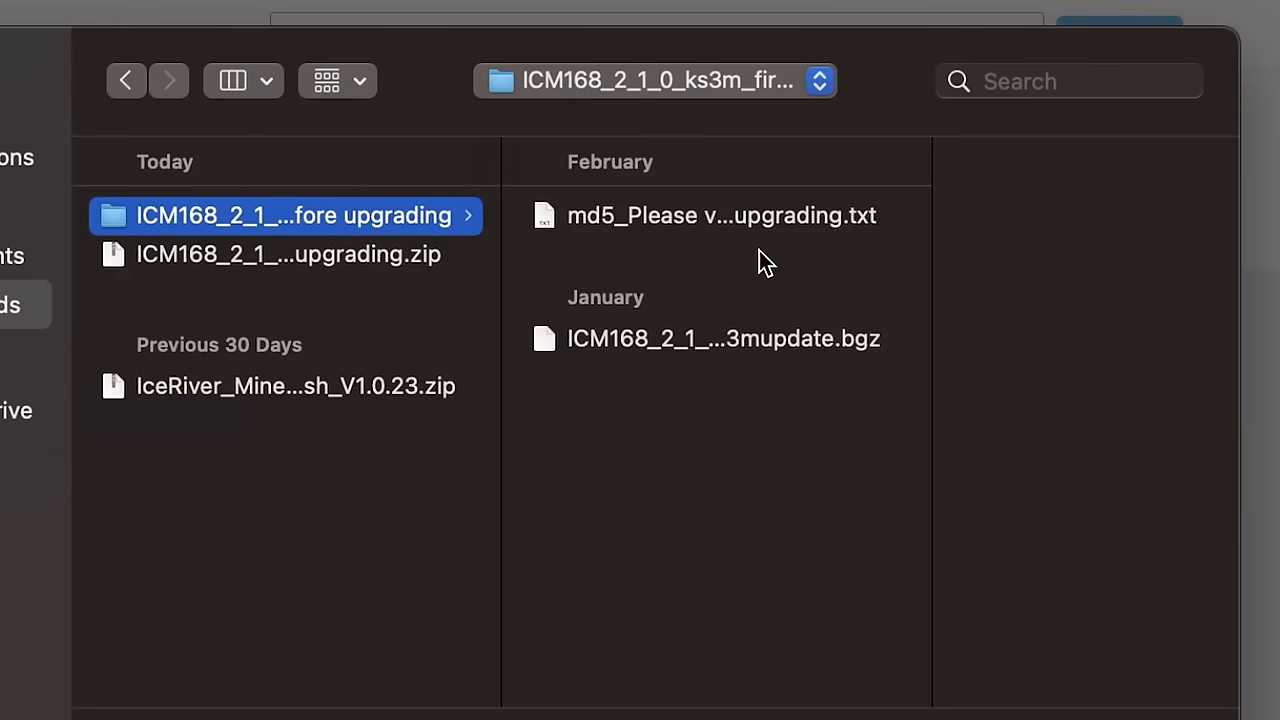
{"action": "left_click", "coordinate": [722, 338]}
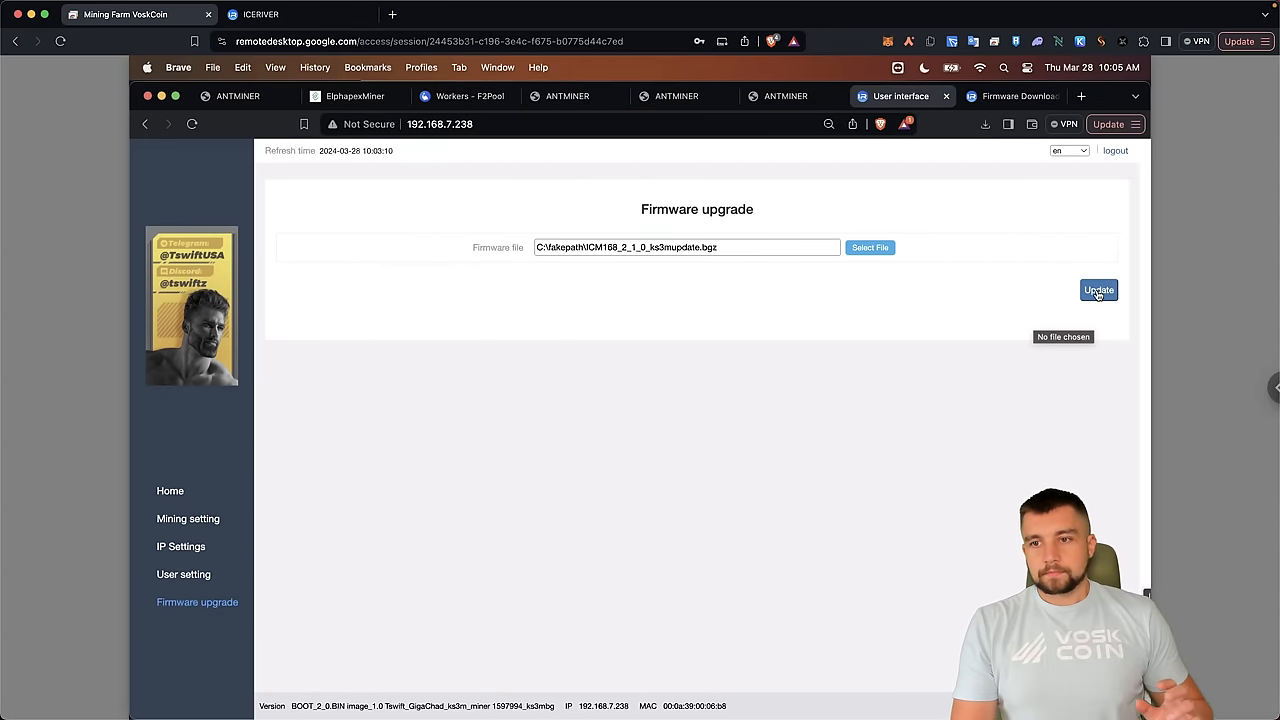
{"action": "left_click", "coordinate": [1098, 290]}
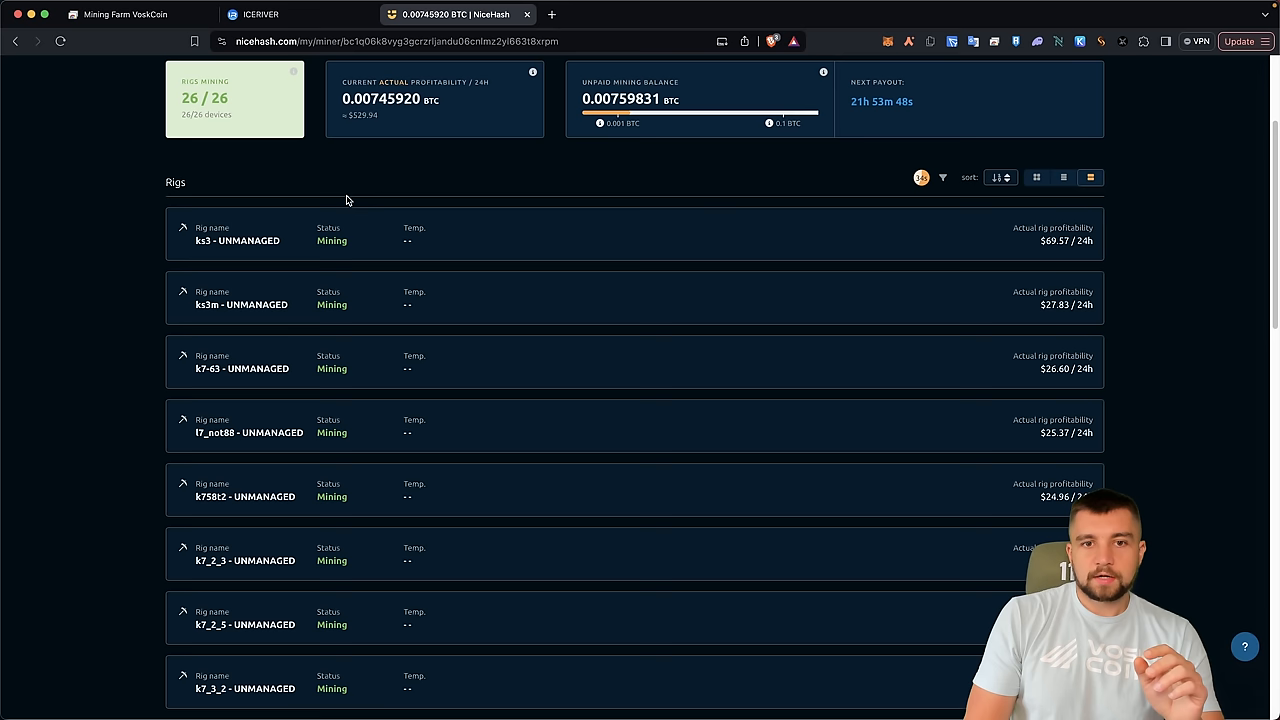
Switch to the NiceHash rigs tab to confirm all 26 rigs are mining.
{"action": "left_click", "coordinate": [296, 14]}
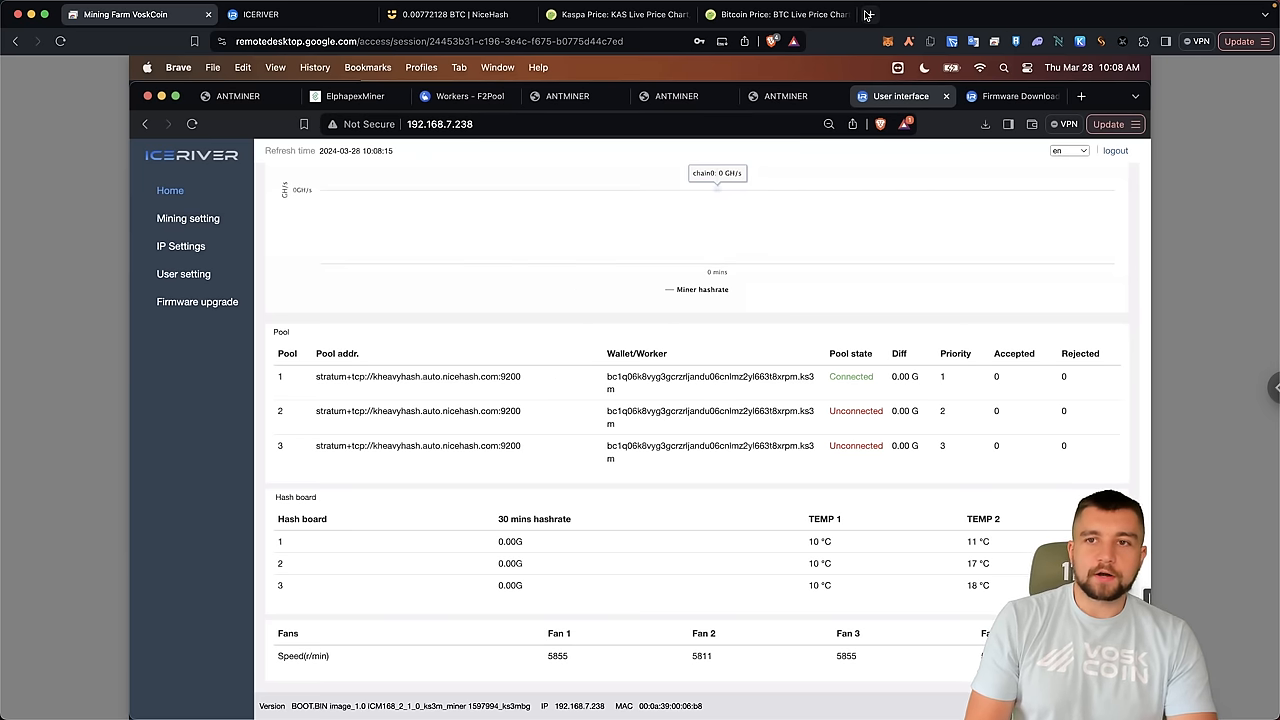
Switch to the kas.fyi Emission Schedule tab showing the Kaspa block reward.
{"action": "left_click", "coordinate": [1028, 14]}
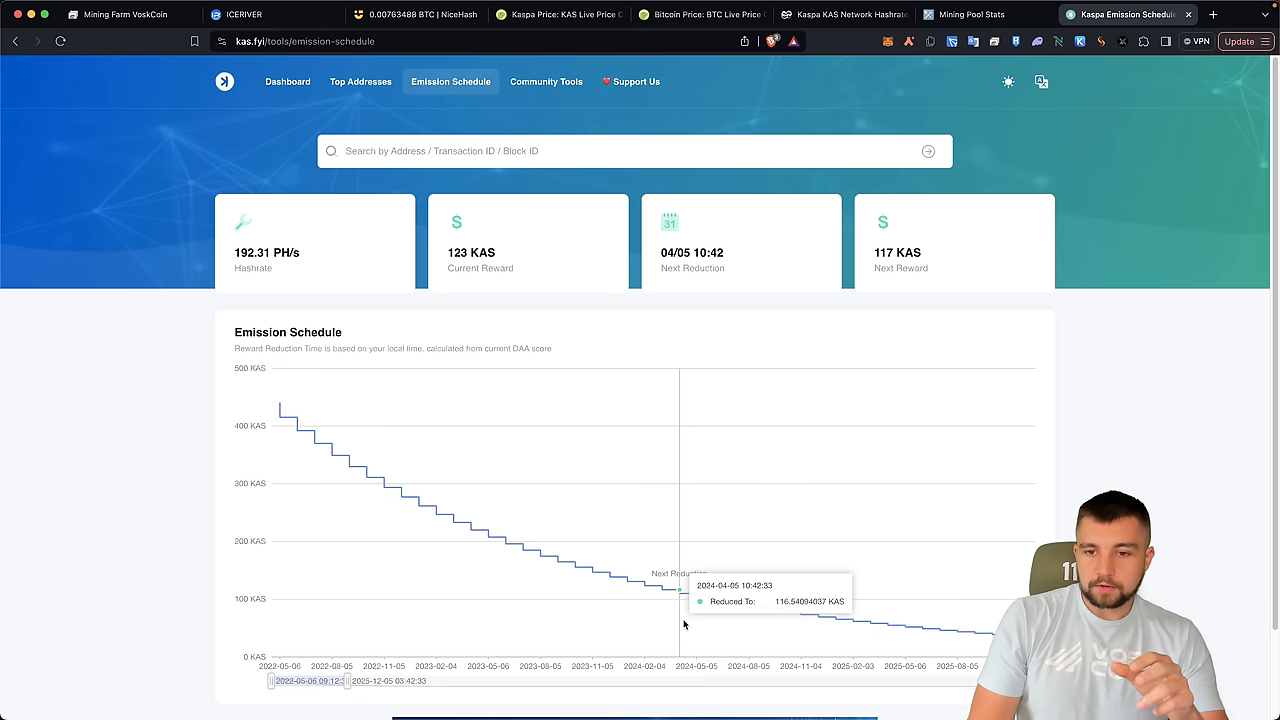
{"action": "mouse_move", "coordinate": [700, 630]}
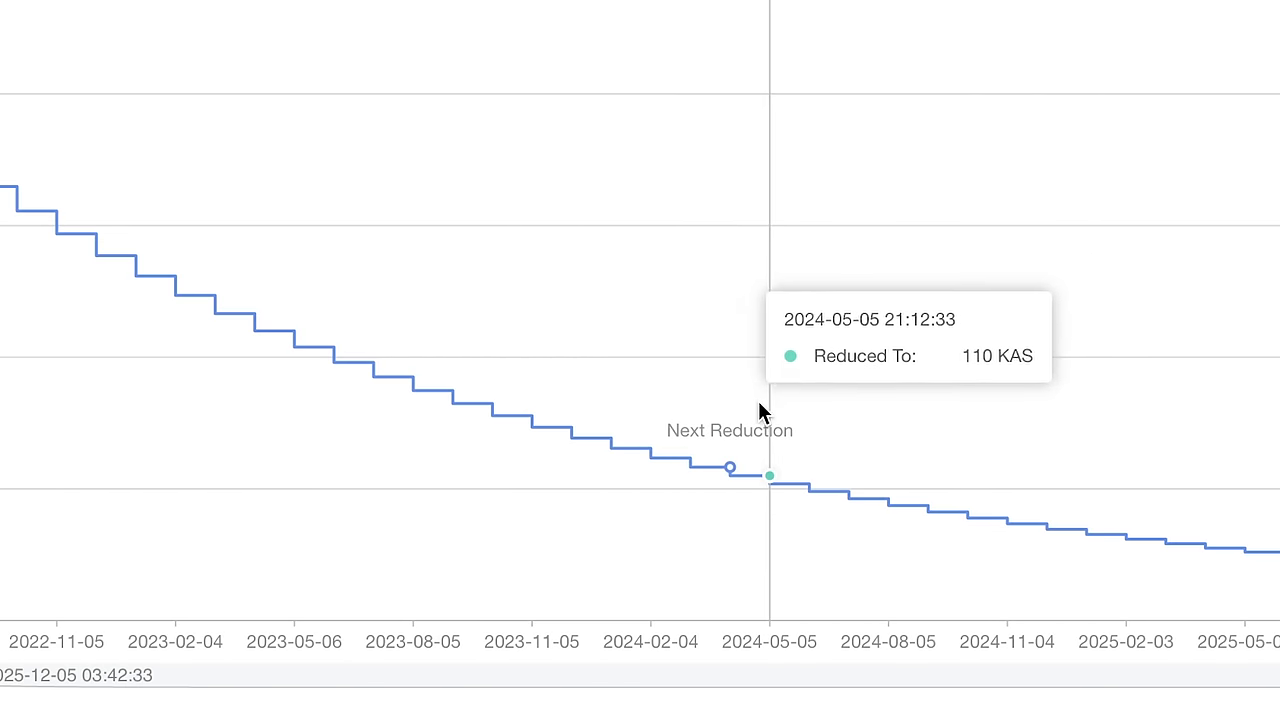
{"action": "mouse_move", "coordinate": [752, 420]}
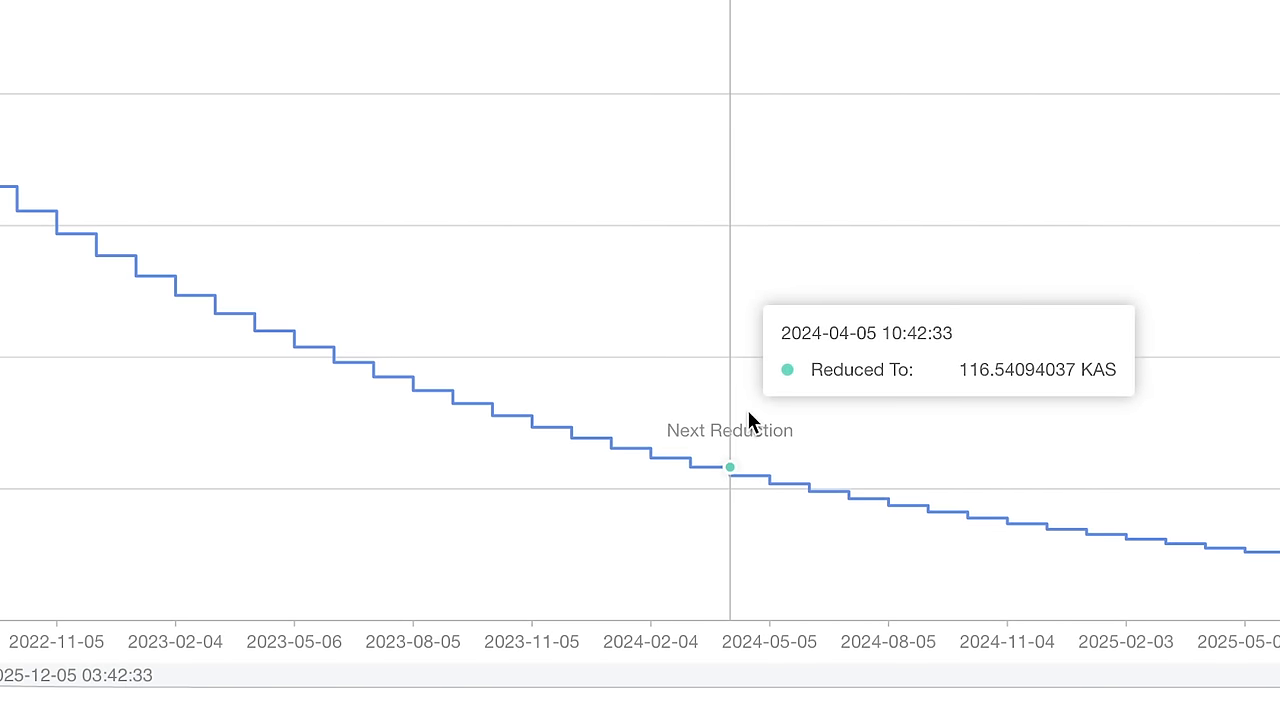
{"action": "mouse_move", "coordinate": [784, 410]}
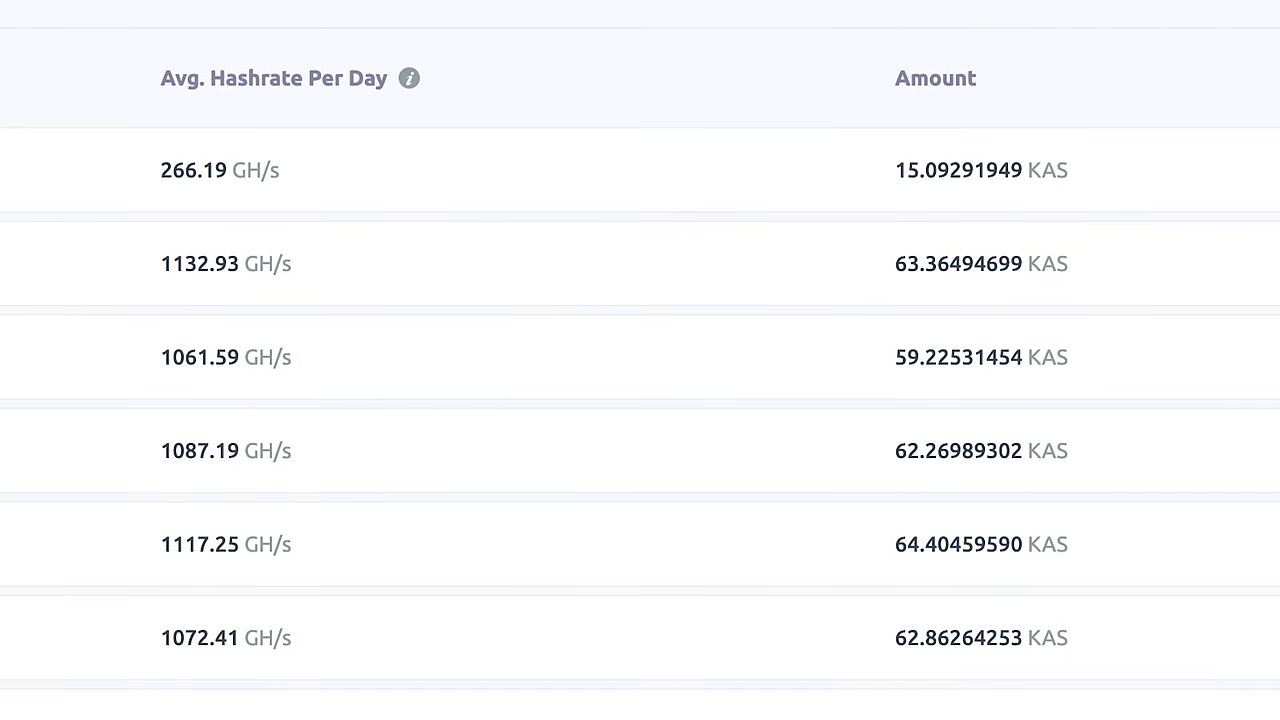
{"action": "scroll", "scroll_direction": "down", "scroll_amount": 3}
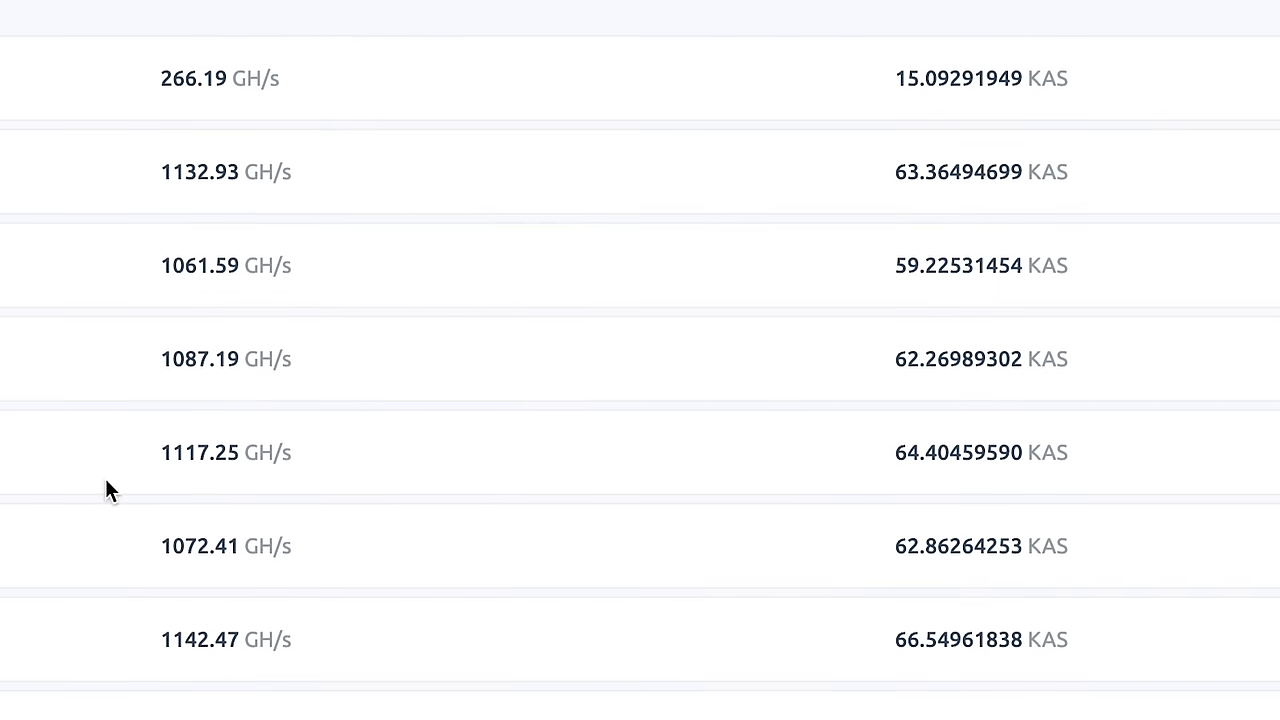
{"action": "scroll", "scroll_direction": "down", "scroll_amount": 3}
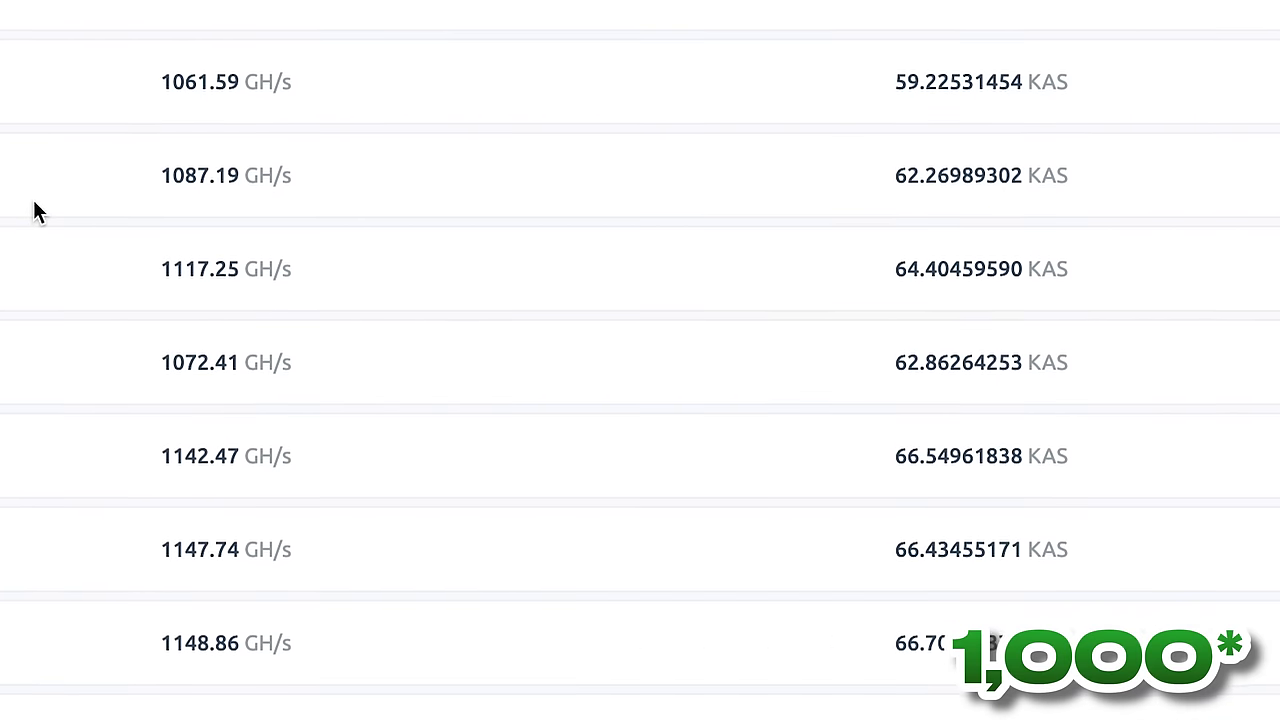
{"action": "scroll", "scroll_direction": "down", "scroll_amount": 3}
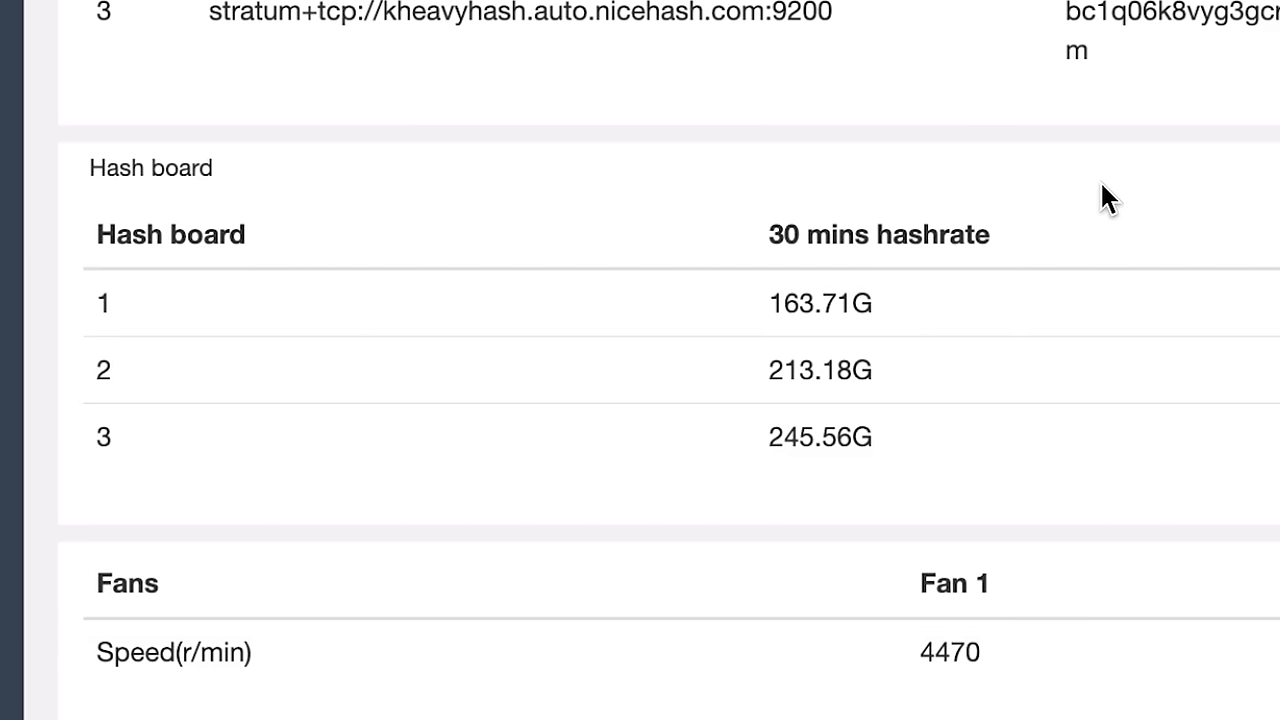
{"action": "scroll", "scroll_direction": "right", "scroll_amount": 3}
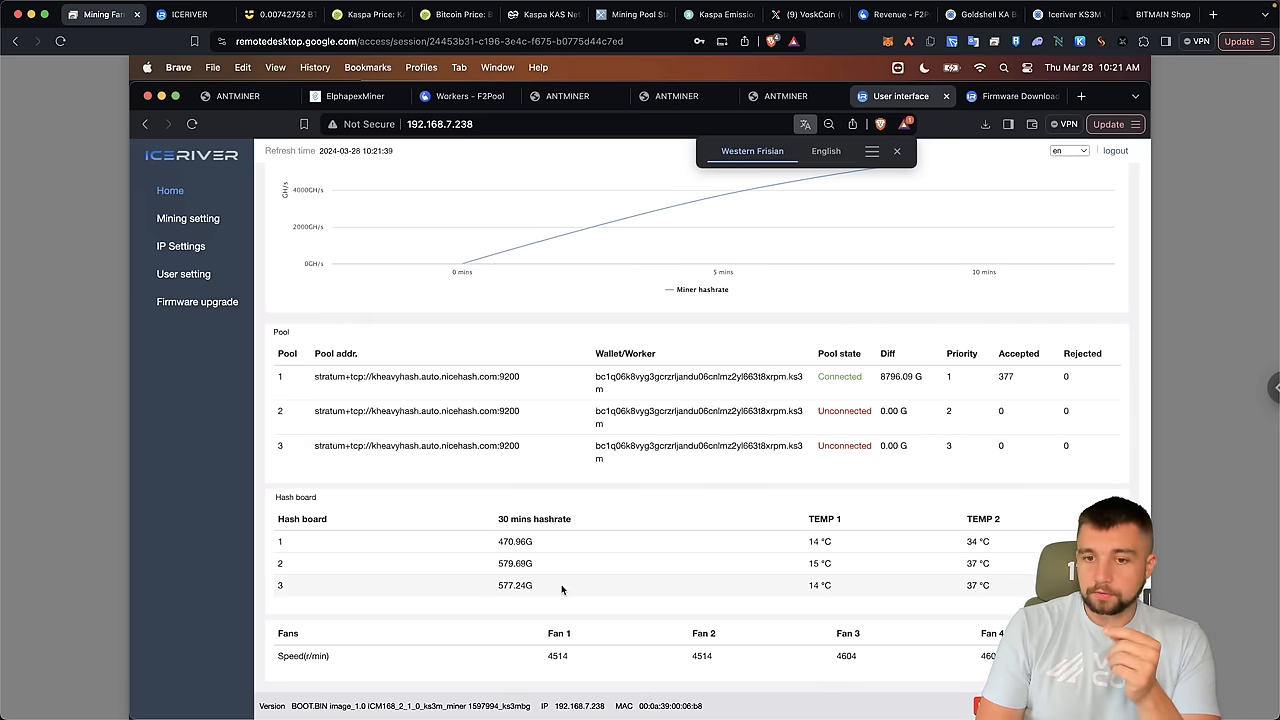
{"action": "mouse_move", "coordinate": [540, 540]}
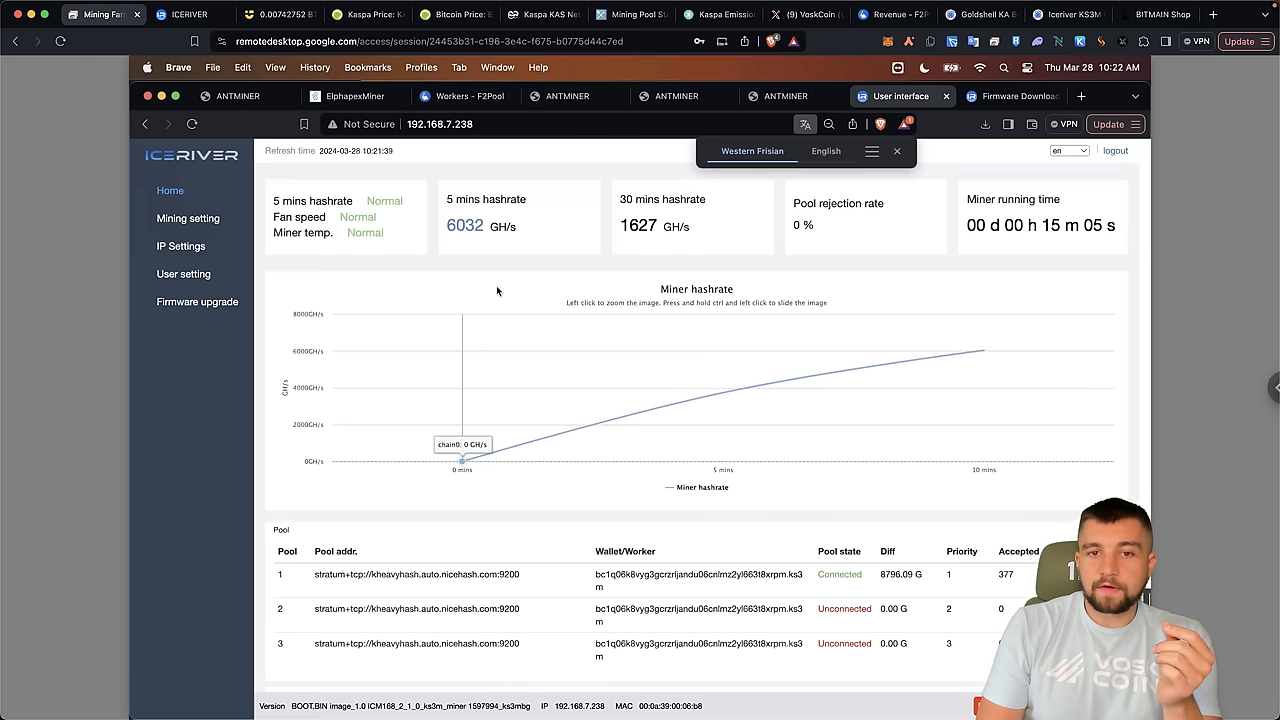
{"action": "mouse_move", "coordinate": [496, 252]}
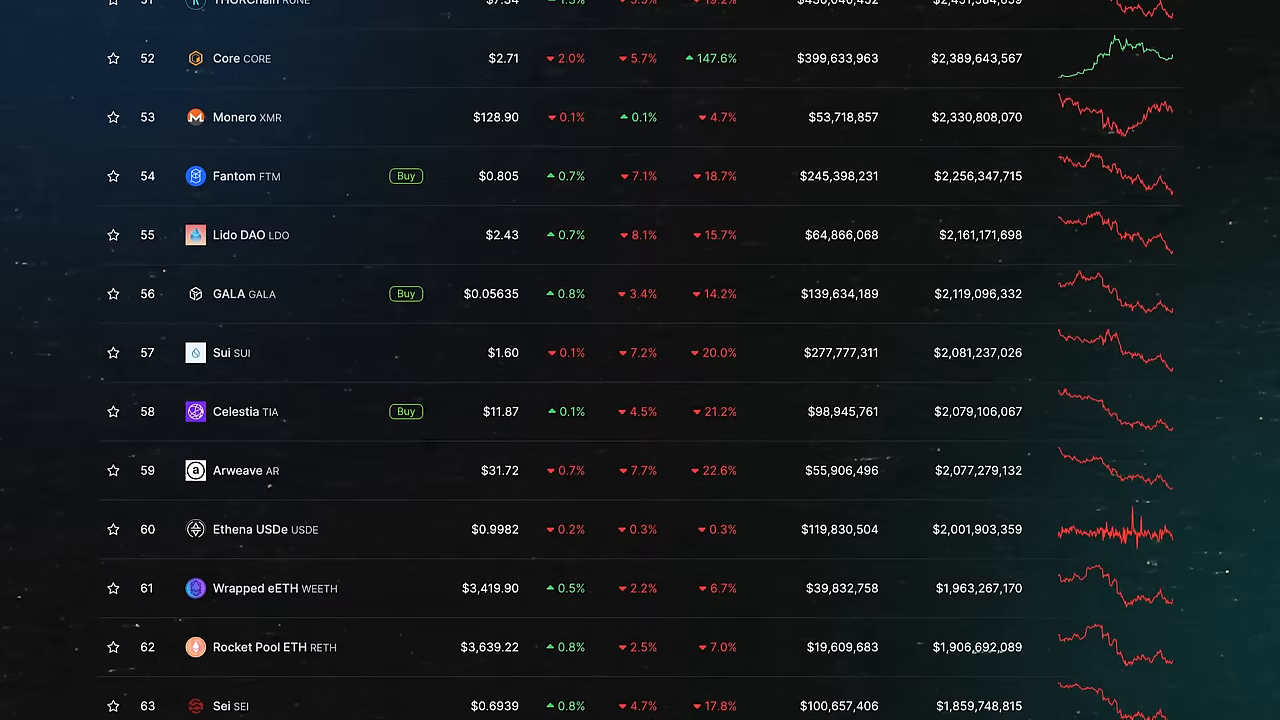
{"action": "scroll", "scroll_direction": "down", "scroll_amount": 3}
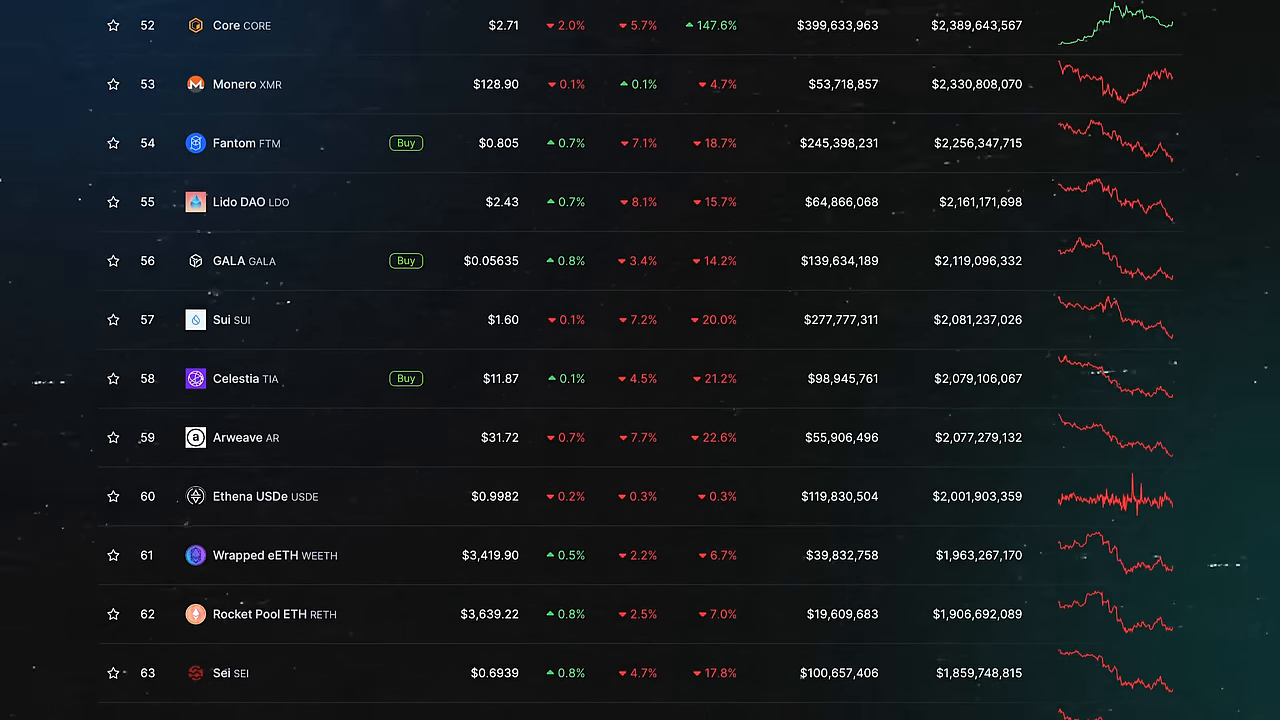
{"action": "scroll", "scroll_direction": "down", "scroll_amount": 3}
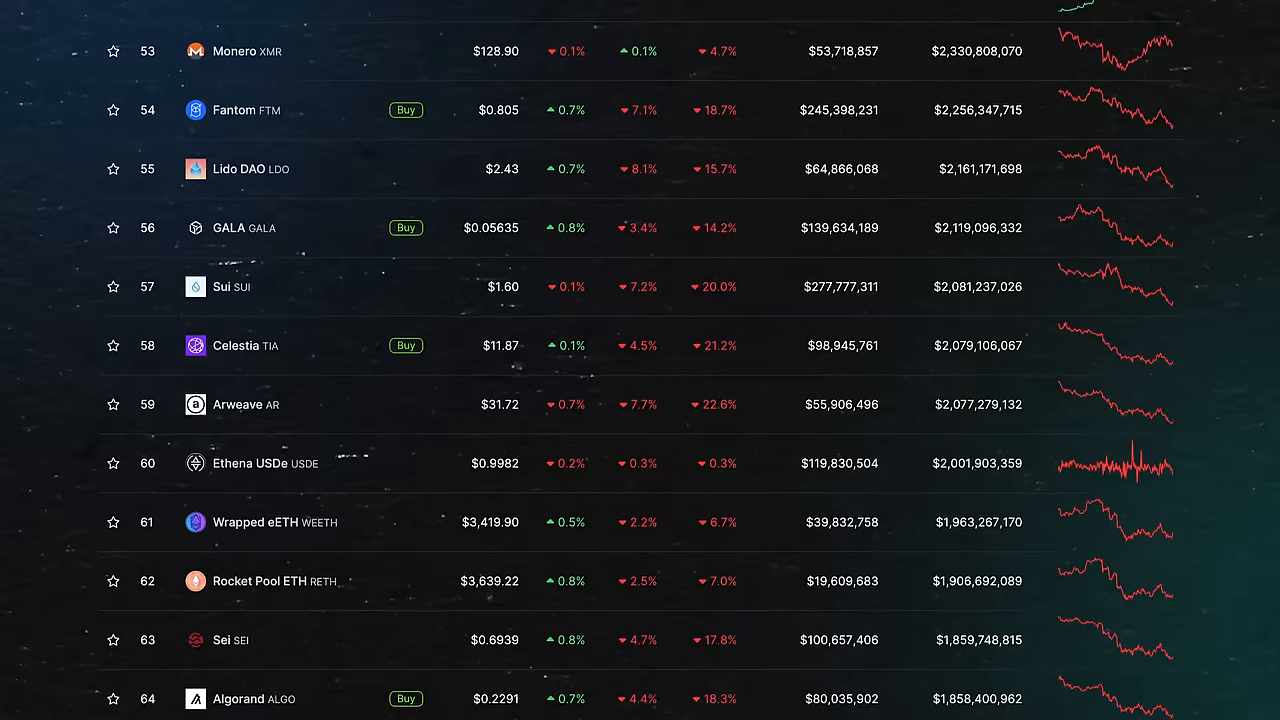
{"action": "scroll", "scroll_direction": "down", "scroll_amount": 3}
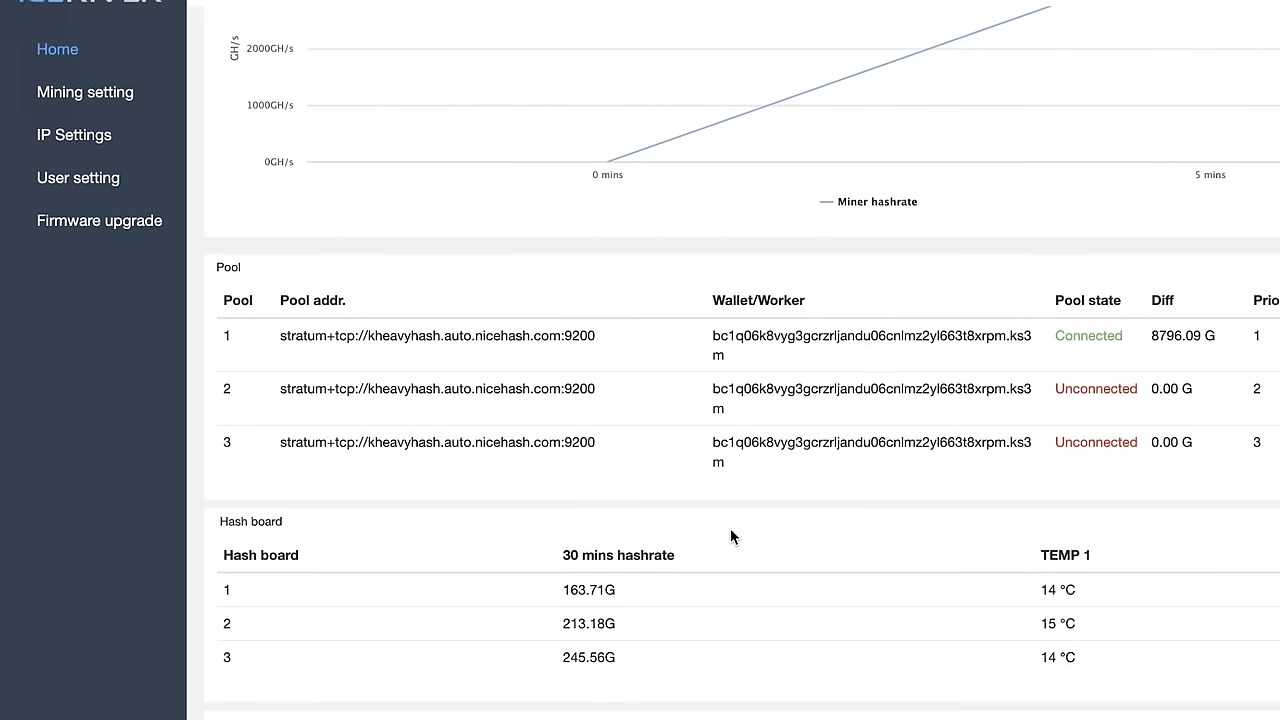
Scroll the miner Home page down to the Pool, Hash board and Fans tables.
{"action": "scroll", "scroll_direction": "down", "scroll_amount": 3}
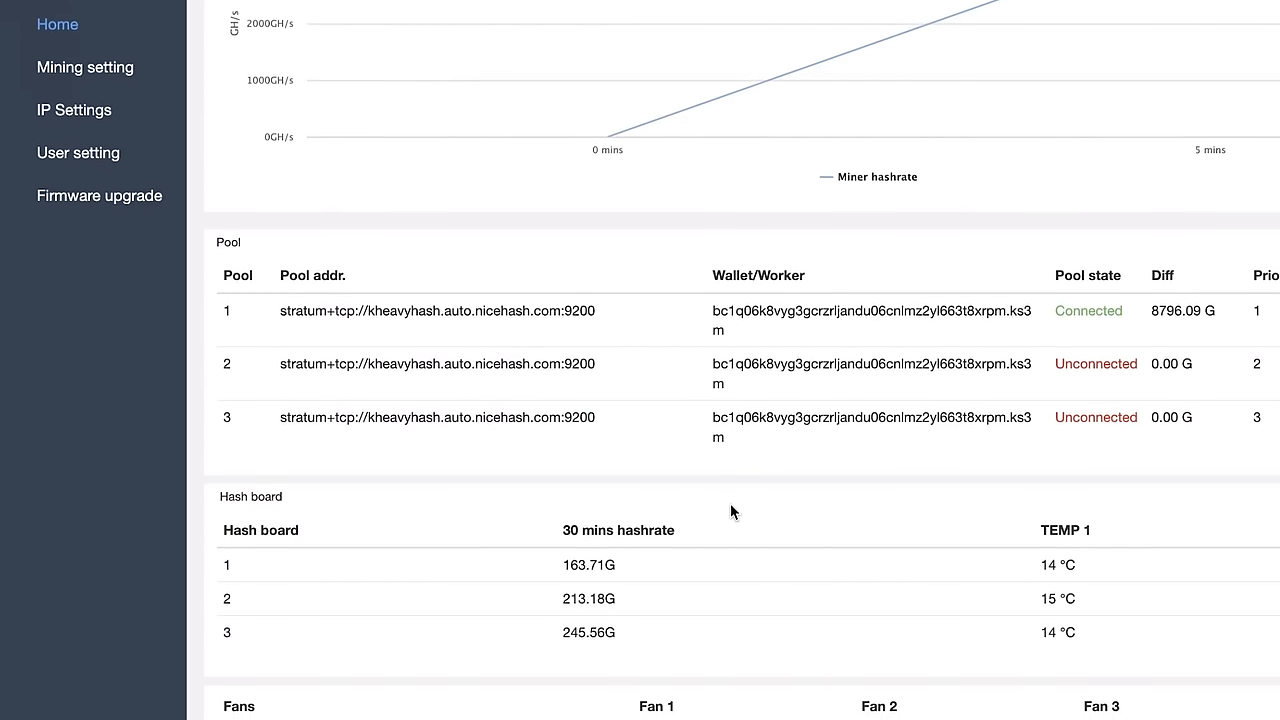
{"action": "scroll", "scroll_direction": "down", "scroll_amount": 3}
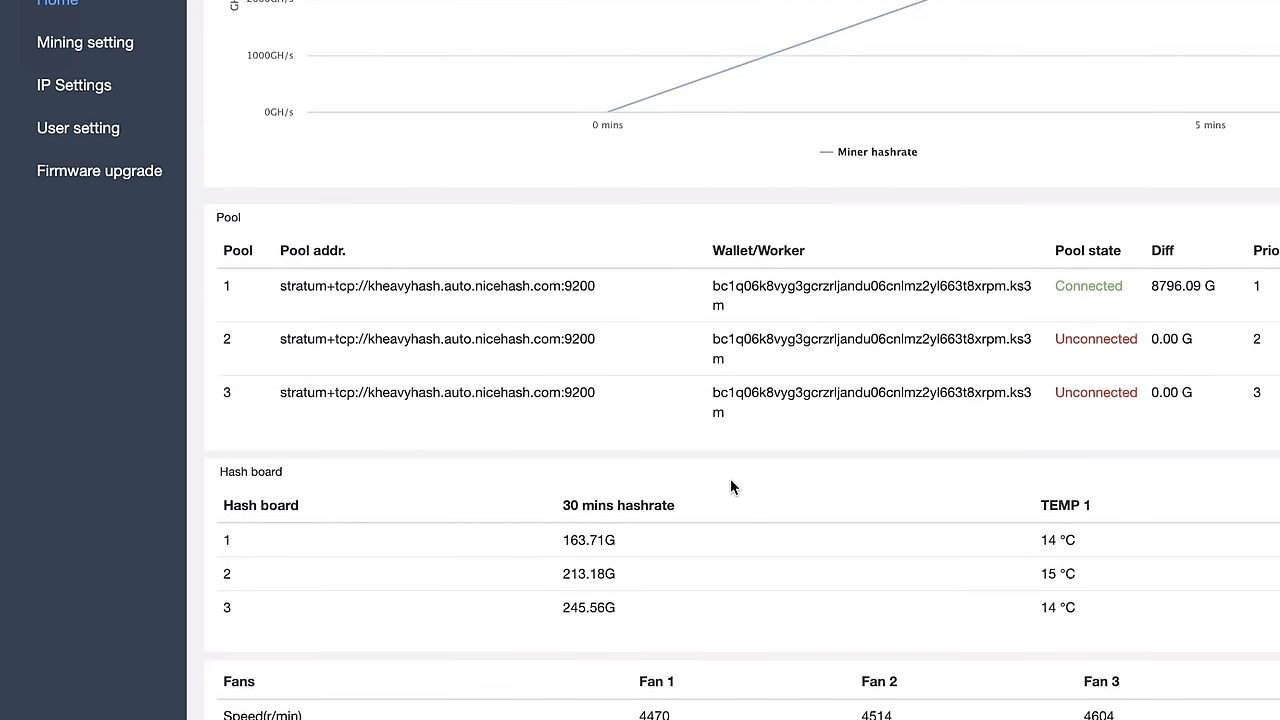
{"action": "scroll", "scroll_direction": "down", "scroll_amount": 3}
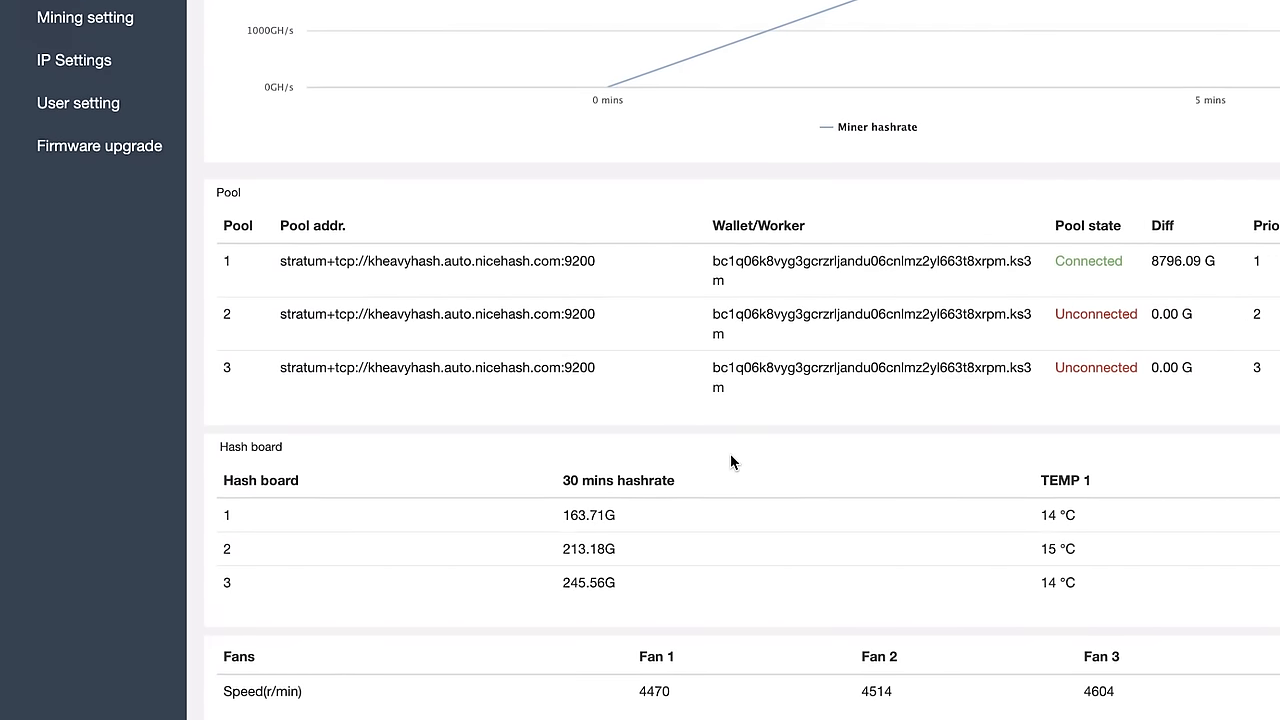
{"action": "scroll", "scroll_direction": "down", "scroll_amount": 3}
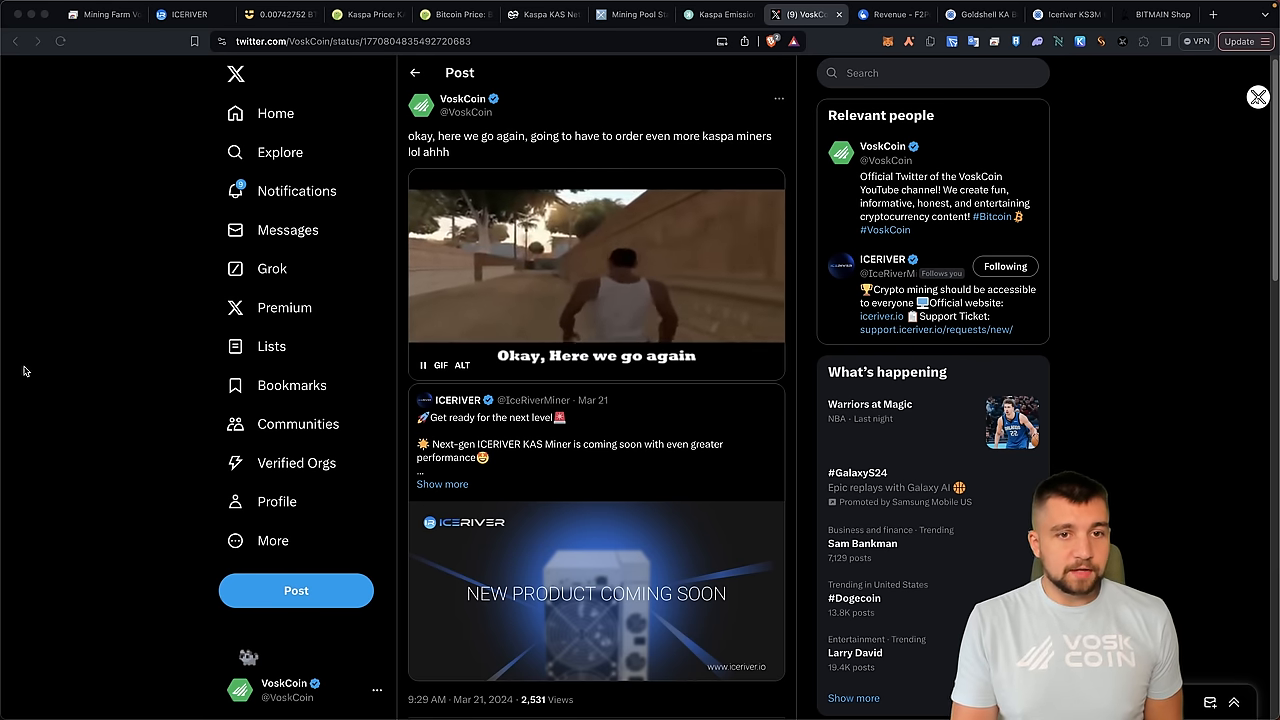
Scroll through the VoskCoin post quoting IceRiver's 'New product coming soon' teaser image.
{"action": "scroll", "scroll_direction": "down", "scroll_amount": 3}
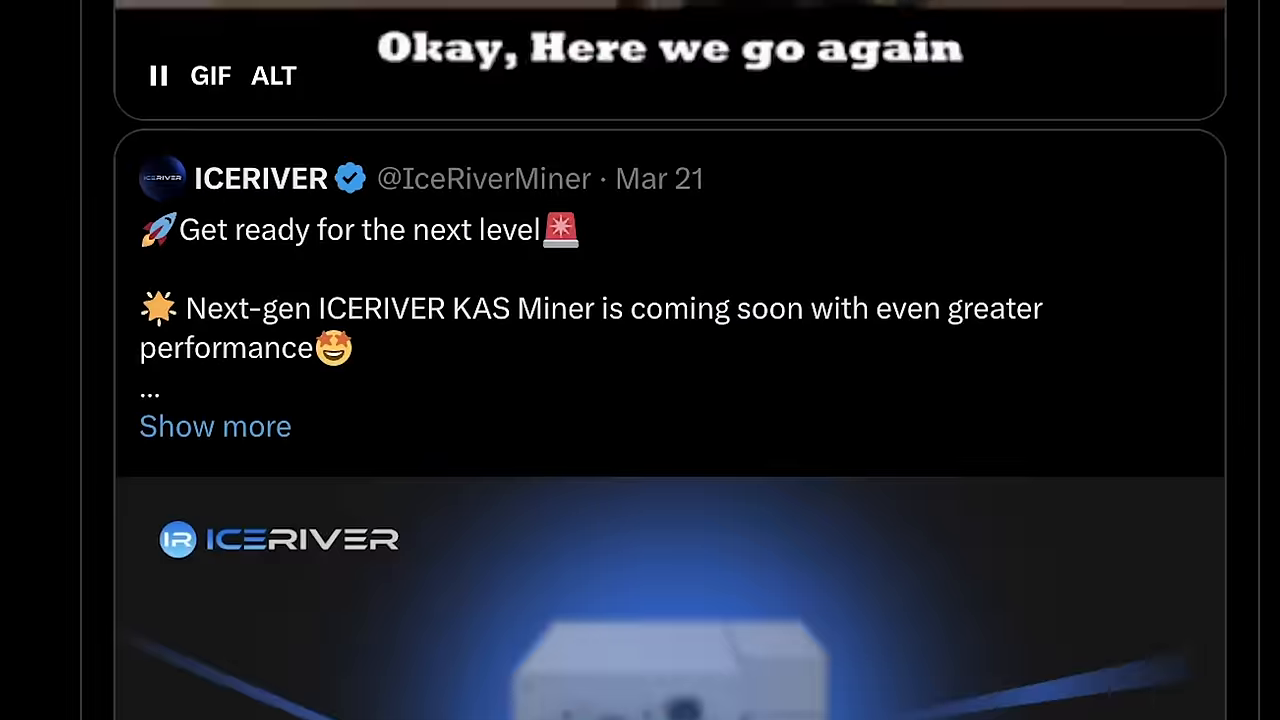
{"action": "scroll", "scroll_direction": "down", "scroll_amount": 3}
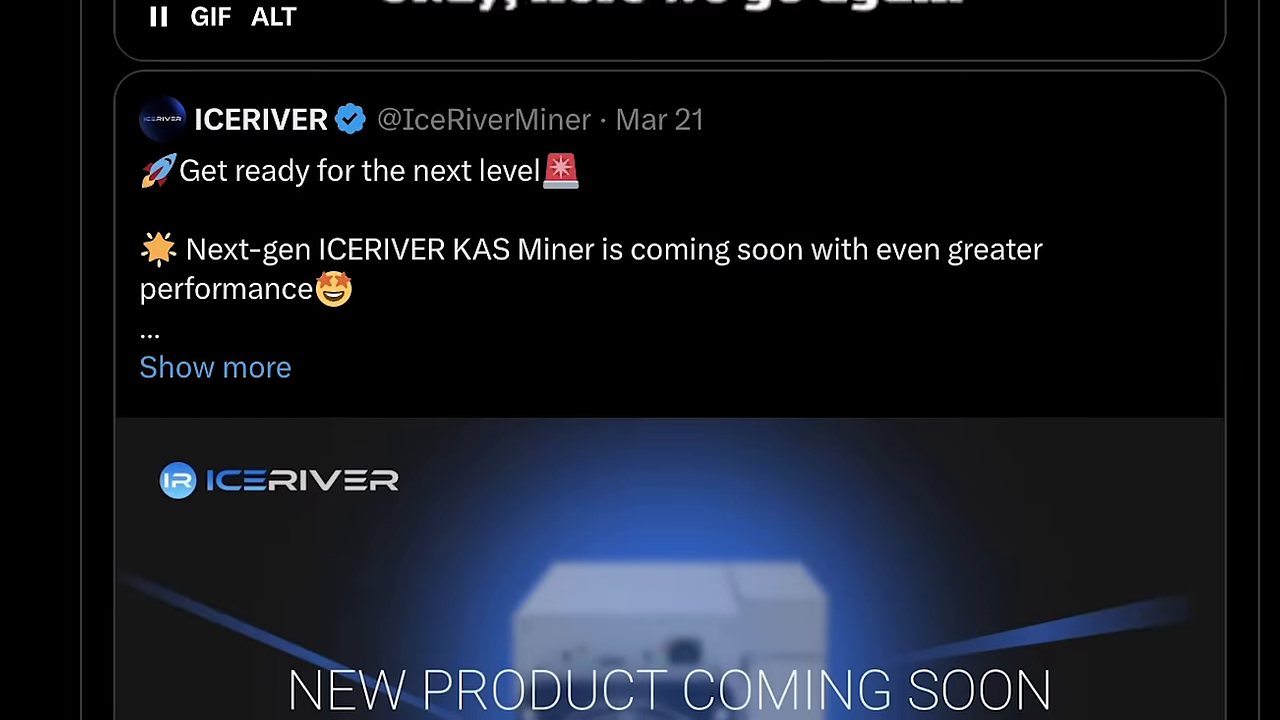
{"action": "scroll", "scroll_direction": "down", "scroll_amount": 3}
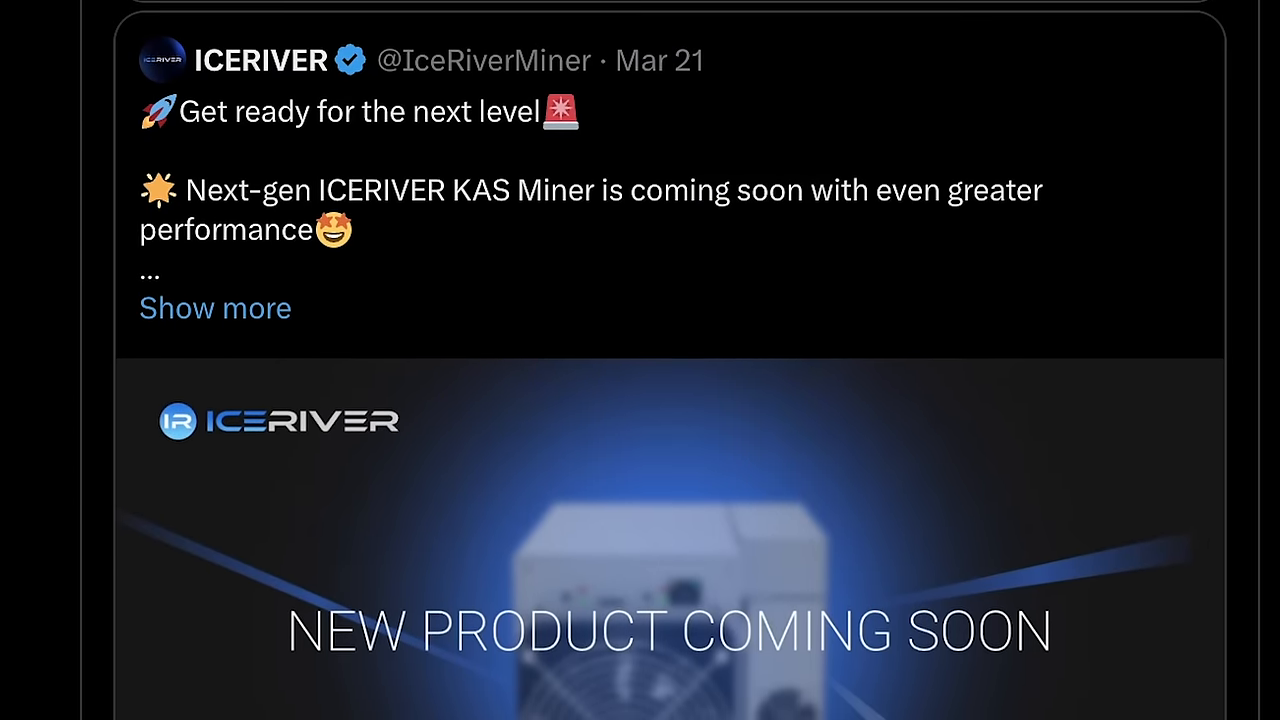
{"action": "scroll", "scroll_direction": "down", "scroll_amount": 3}
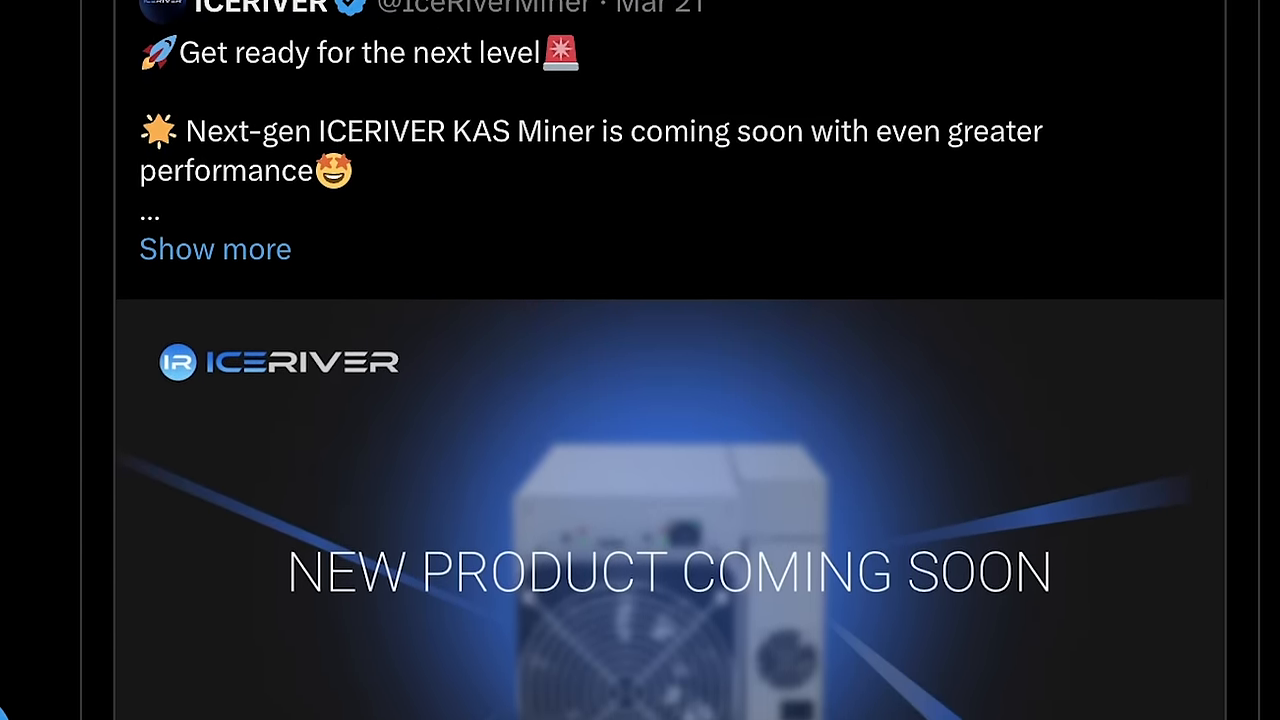
{"action": "scroll", "scroll_direction": "down", "scroll_amount": 3}
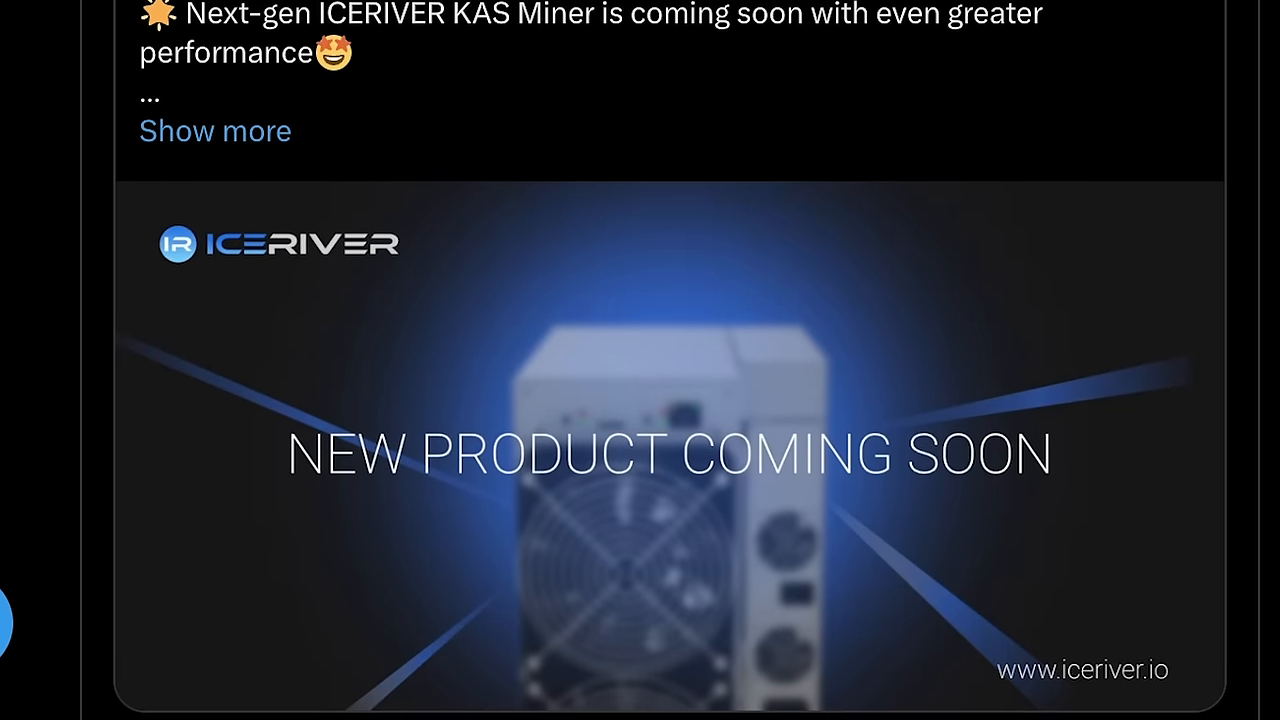
{"action": "scroll", "scroll_direction": "down", "scroll_amount": 3}
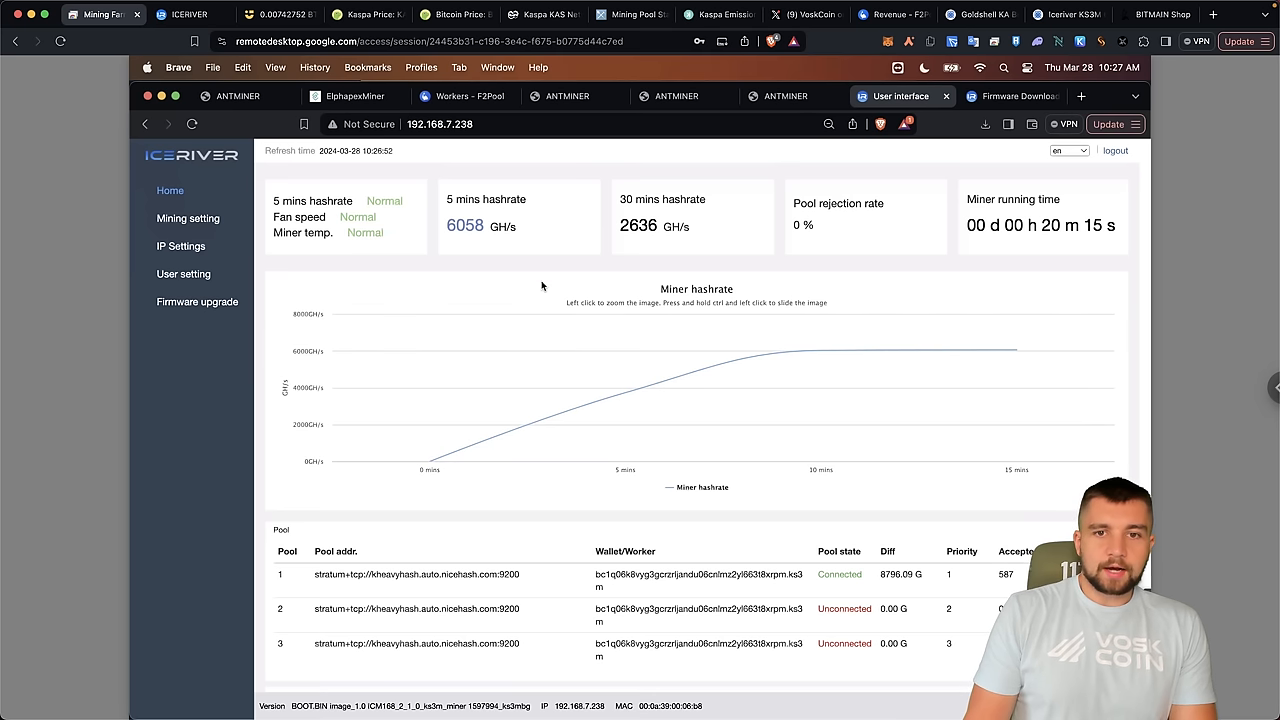
Scroll over the miner dashboard's hashrate chart showing about 6058 GH/s after 20 minutes.
{"action": "scroll", "scroll_direction": "down", "scroll_amount": 3}
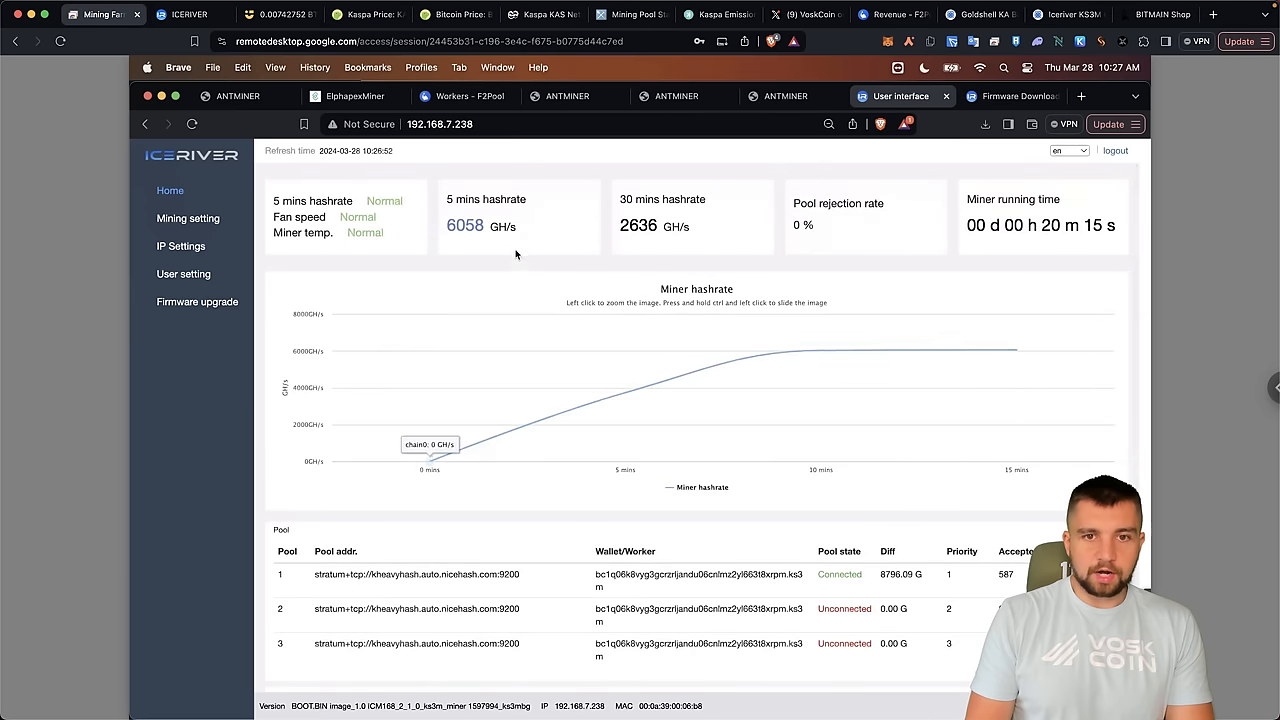
{"action": "mouse_move", "coordinate": [470, 240]}
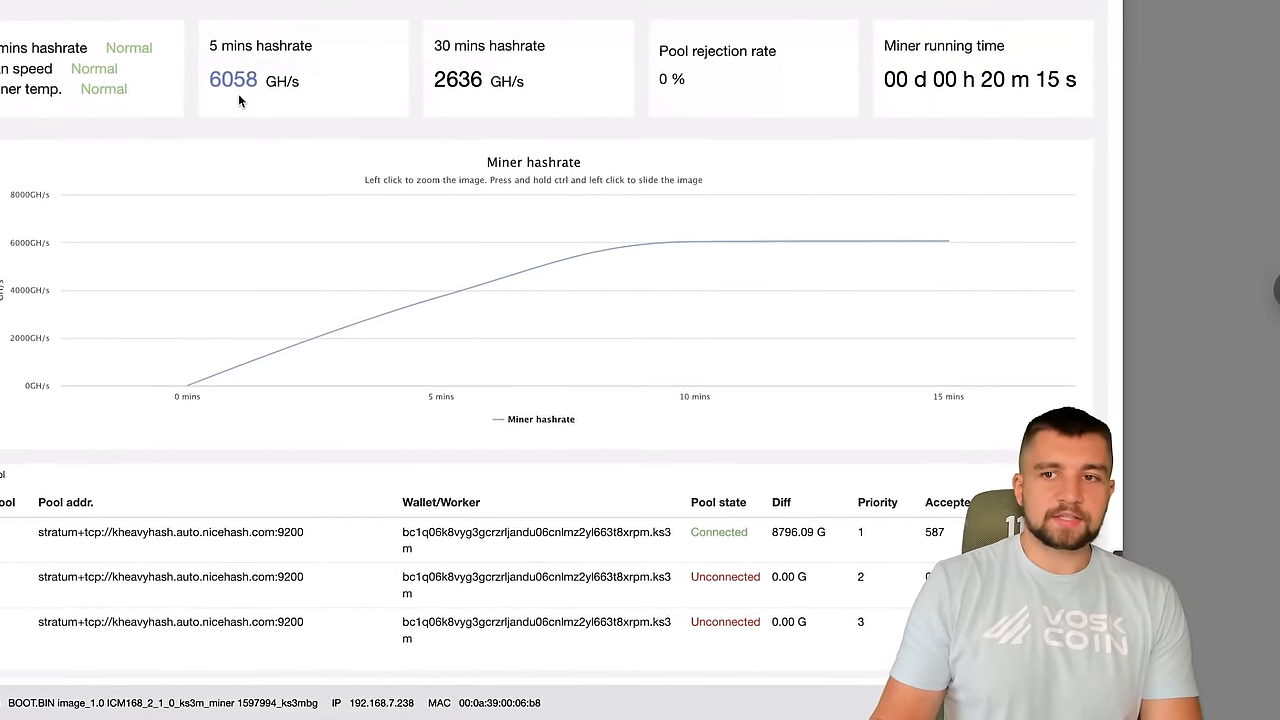
{"action": "scroll", "scroll_direction": "down", "scroll_amount": 3}
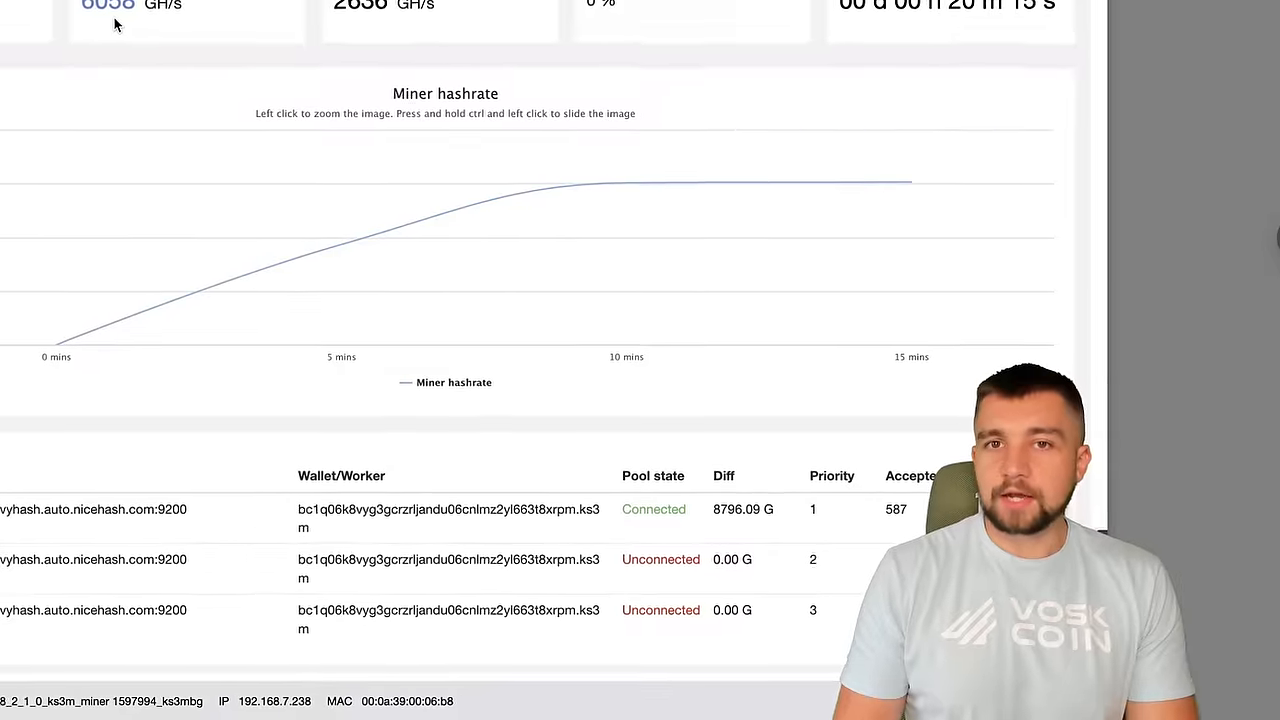
{"action": "scroll", "scroll_direction": "down", "scroll_amount": 3}
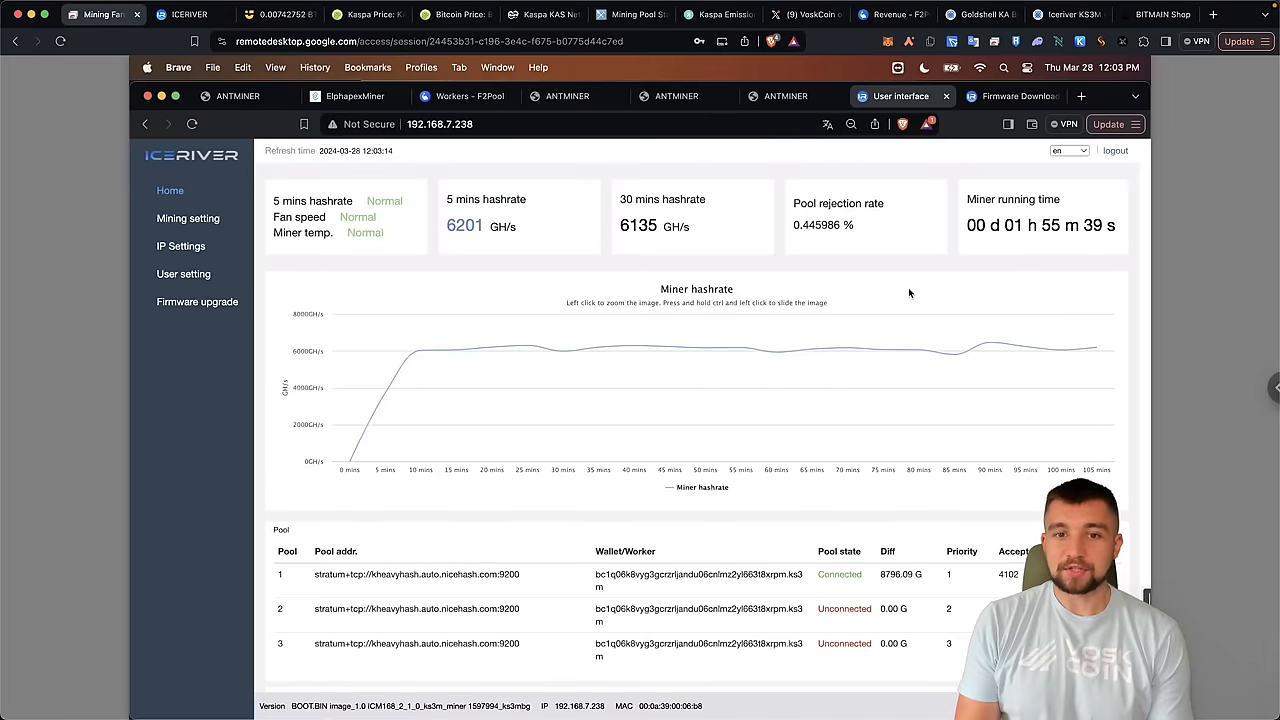
Scroll to the Hash board table showing 1873.45G, 2136.11G and 2126.94G 30-minute hashrates.
{"action": "scroll", "scroll_direction": "down", "scroll_amount": 3}
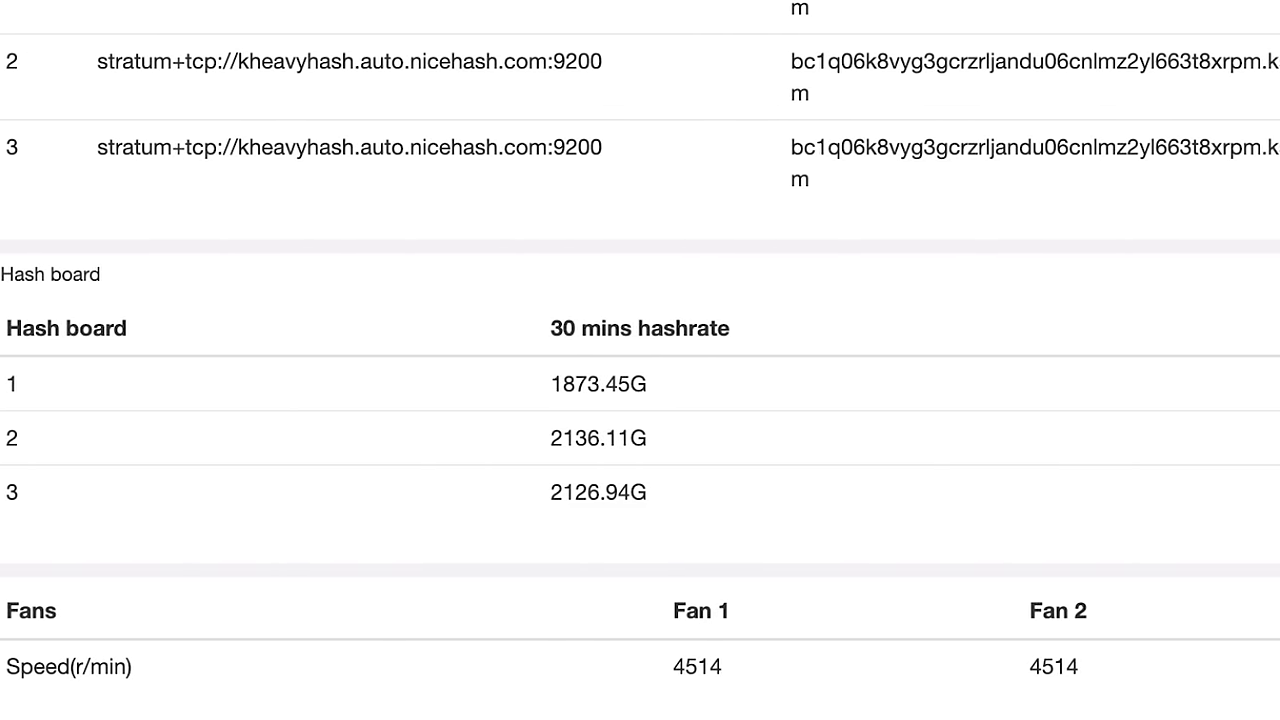
{"action": "scroll", "scroll_direction": "right", "scroll_amount": 3}
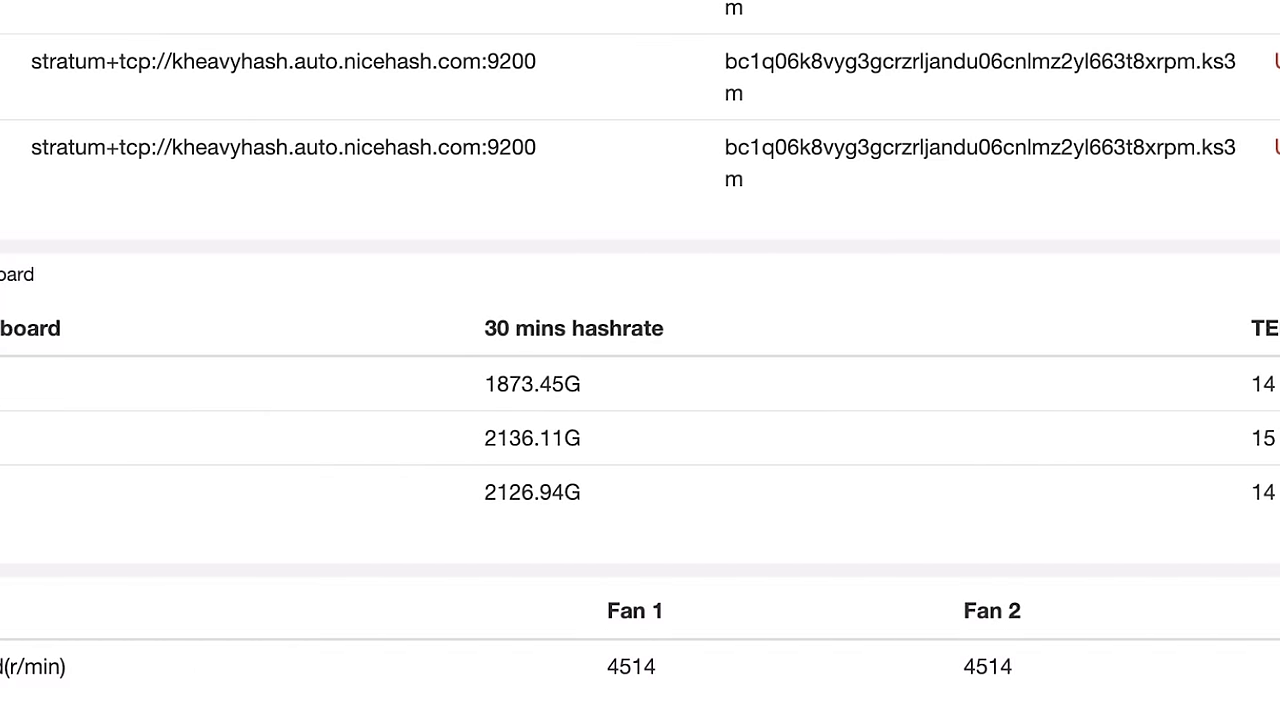